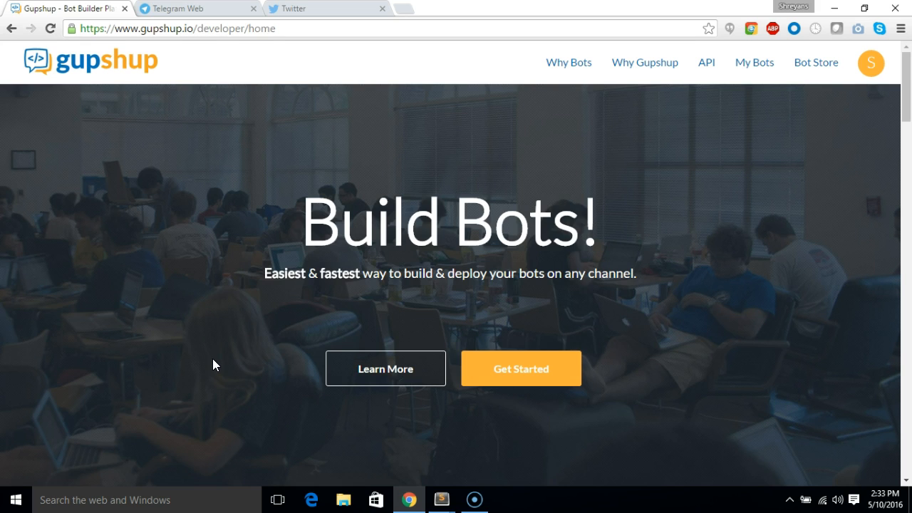
mouse_move(223, 370)
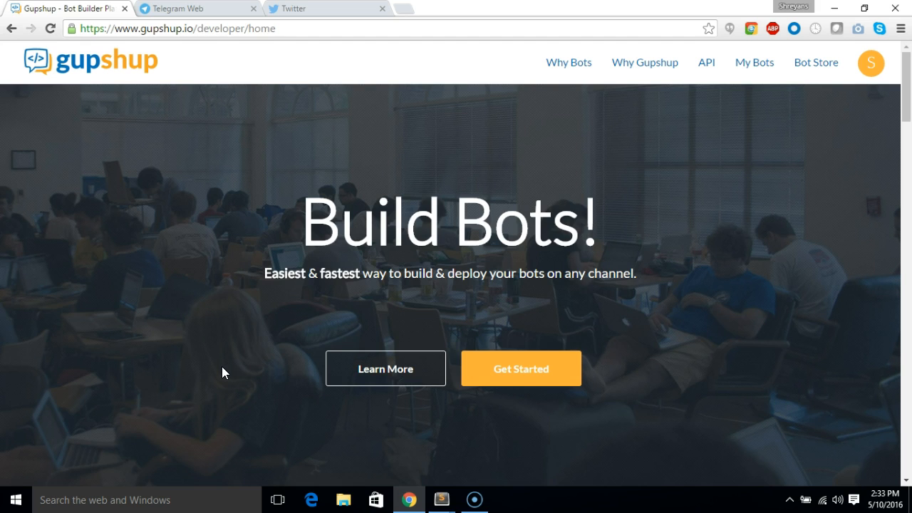
mouse_move(230, 325)
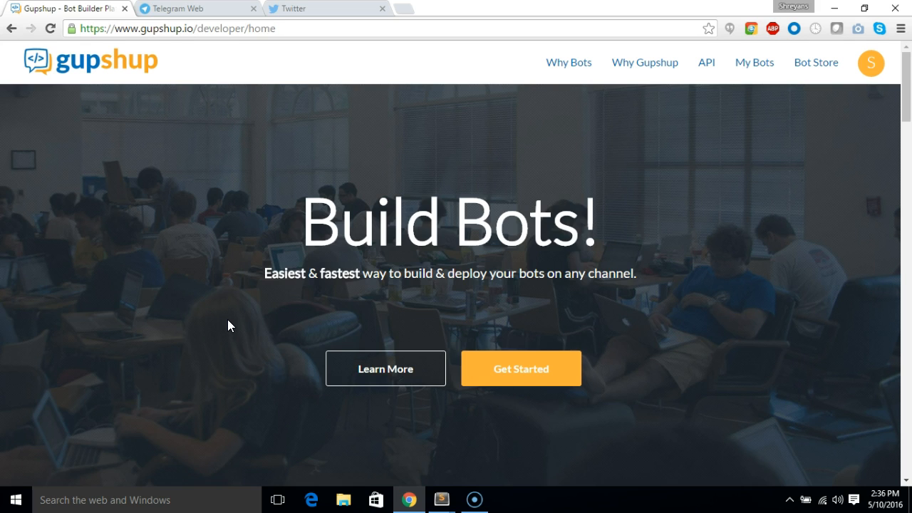
mouse_move(286, 34)
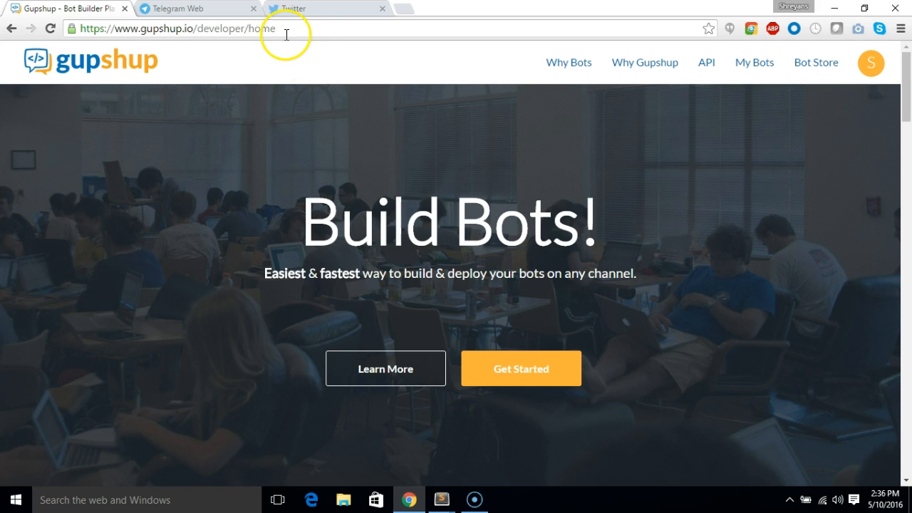
Step: From My Bots create a new bot named dbdemo, opening its hosted-code editor
left_click(178, 28)
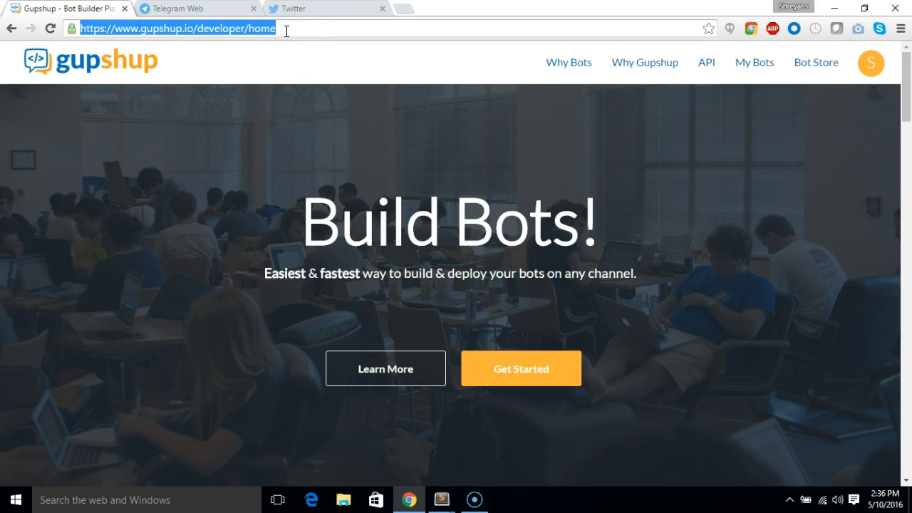
mouse_move(870, 63)
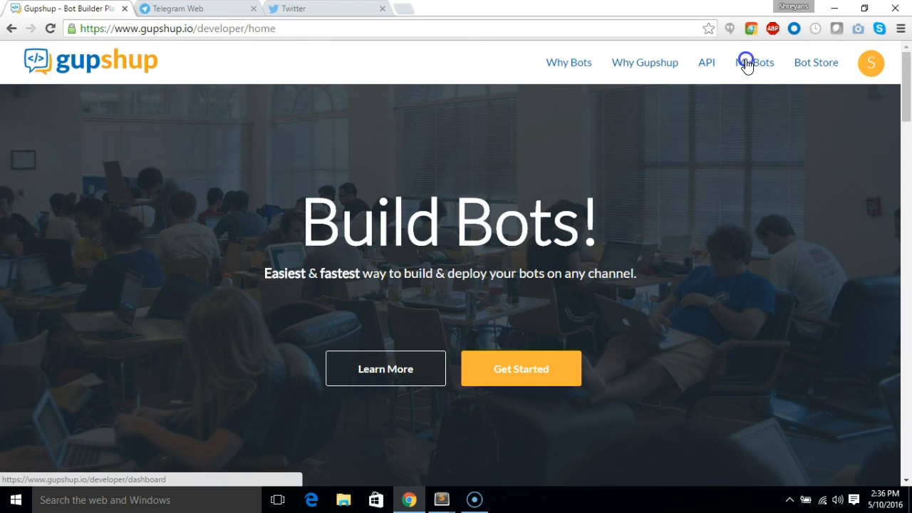
left_click(755, 63)
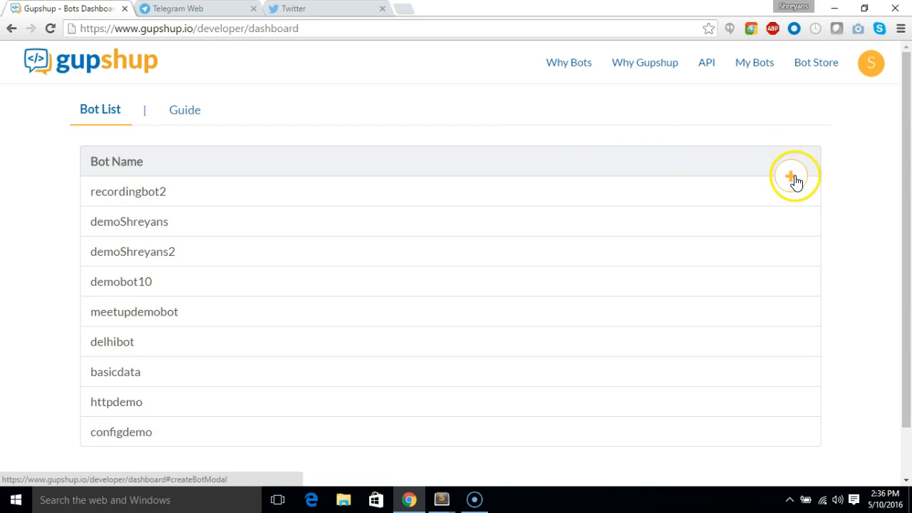
left_click(793, 177)
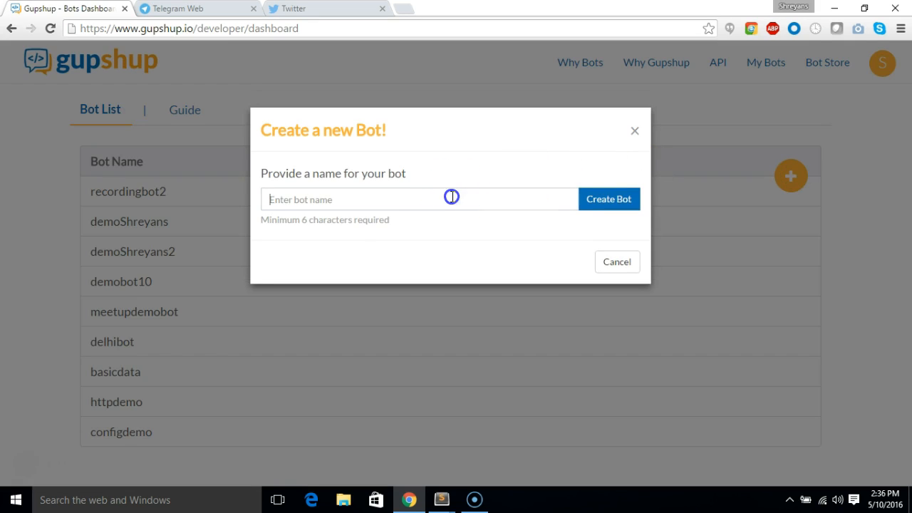
type("db")
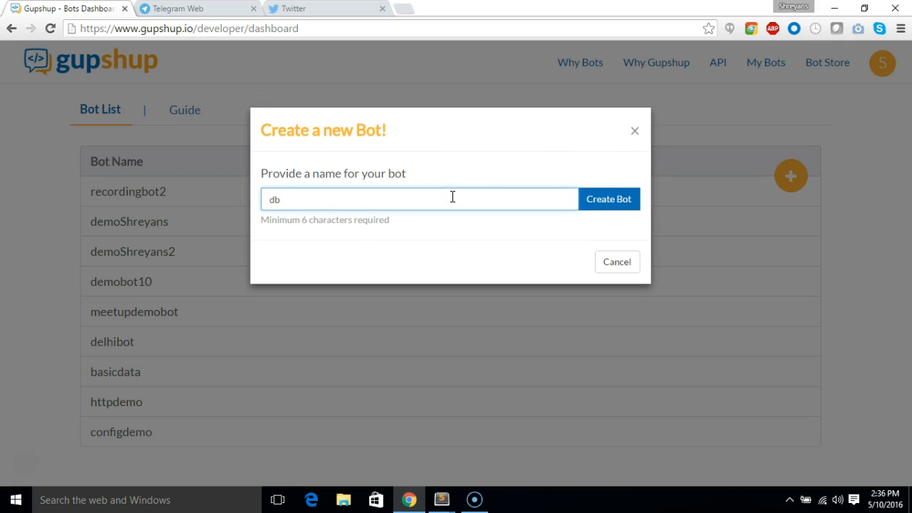
type("demo")
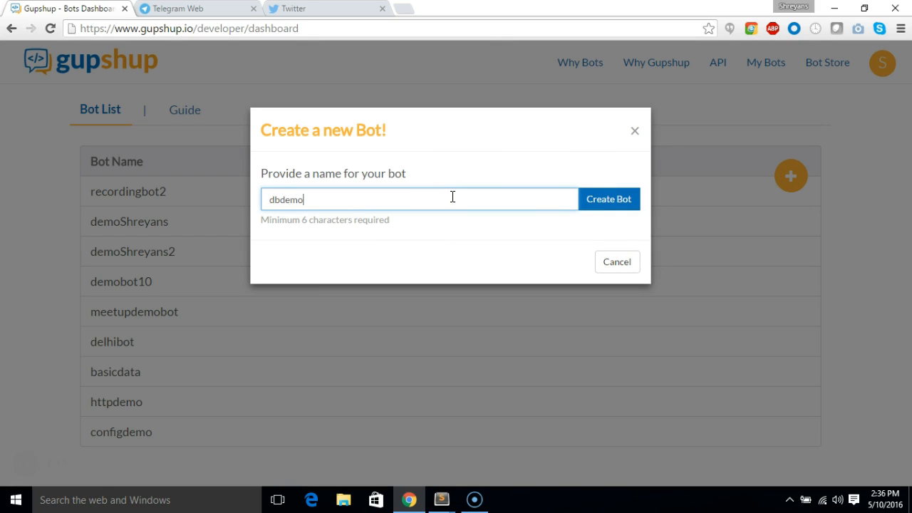
left_click(607, 200)
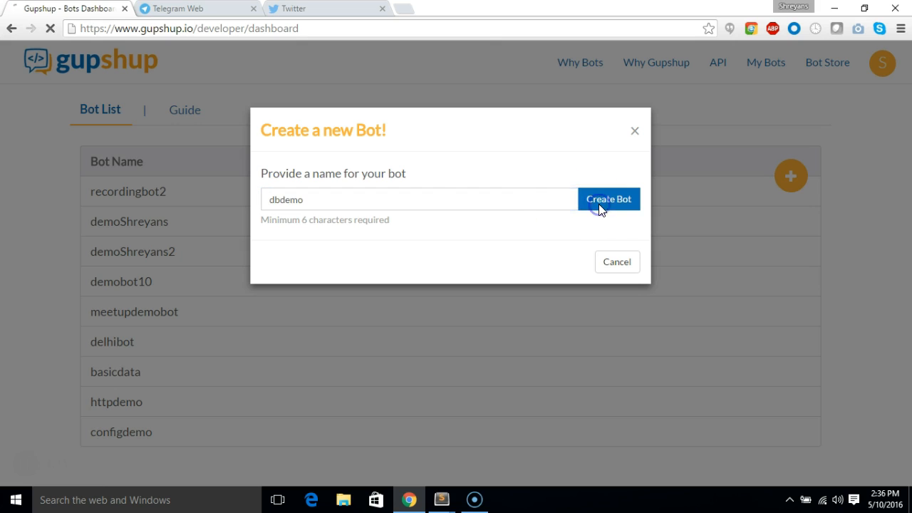
left_click(607, 199)
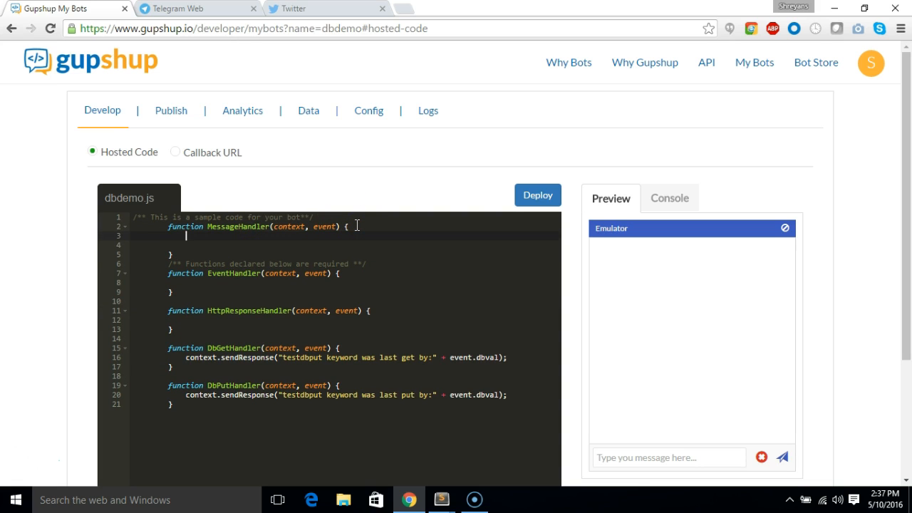
Step: Add if(event.message=='update bug - 1452'){ jiraUpdate(context); } inside the message handler
type("if(event.message")
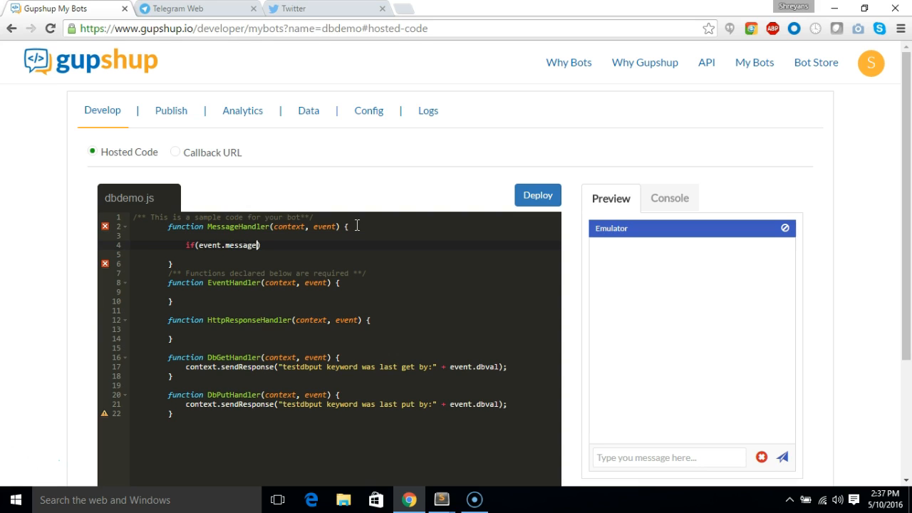
type("=='update b")
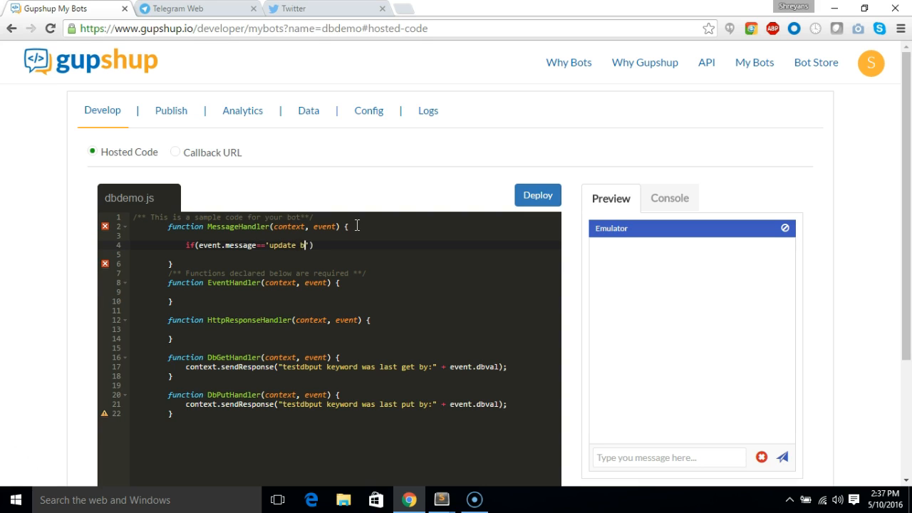
type("ug - 1")
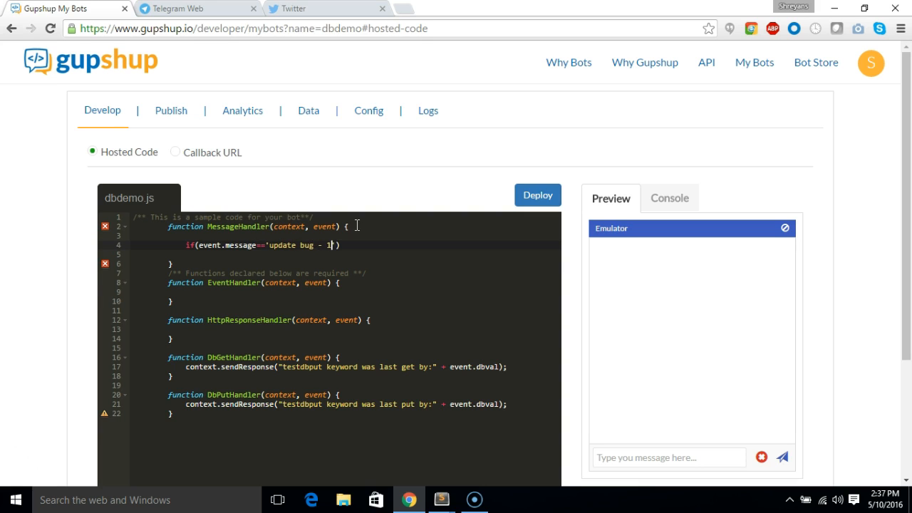
type("452'")
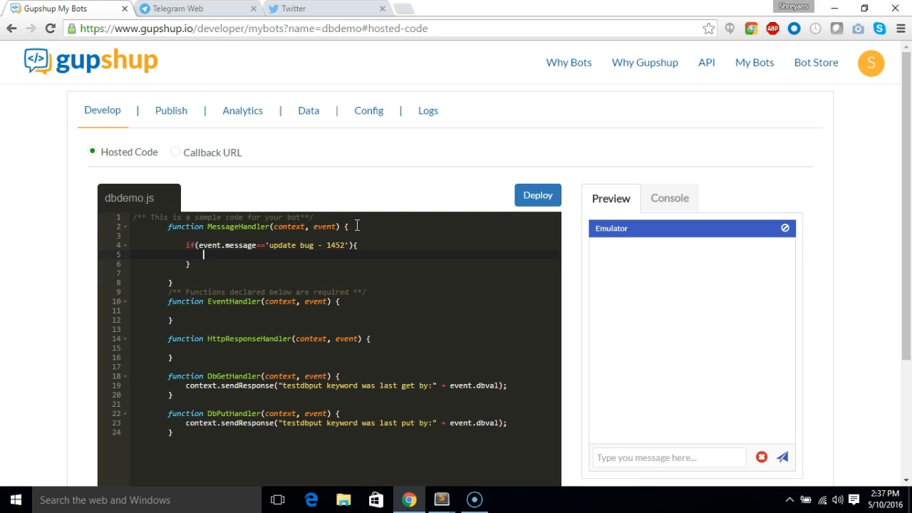
type("ji")
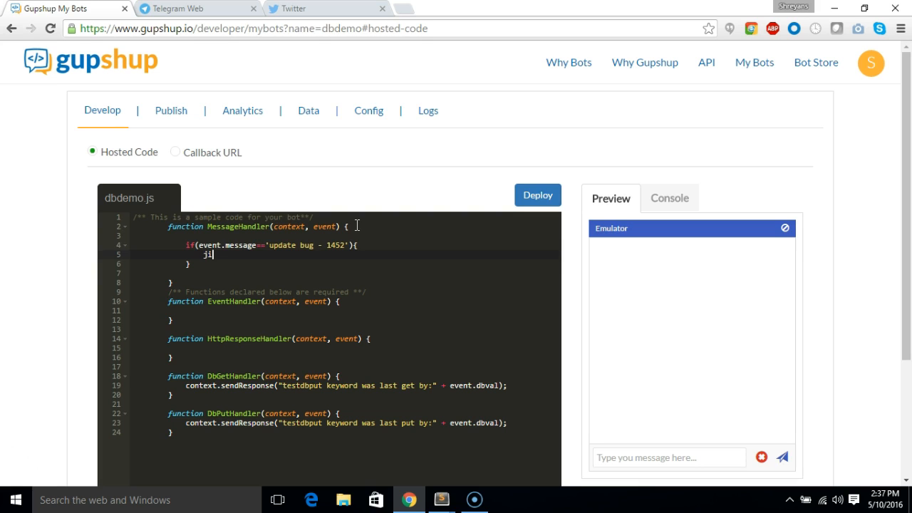
type("raUb")
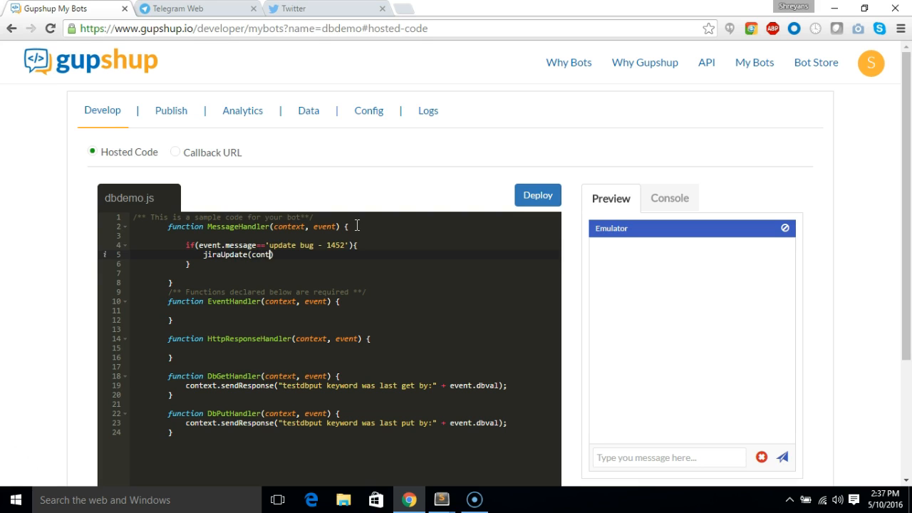
type("ext);")
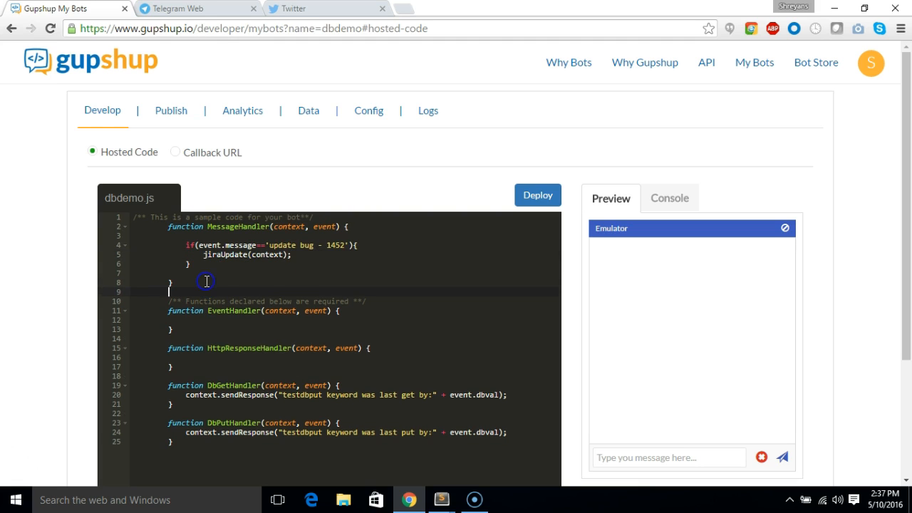
Step: Define function jiraUpdate(context) with a connector comment and an if(true){ block
type("function jir")
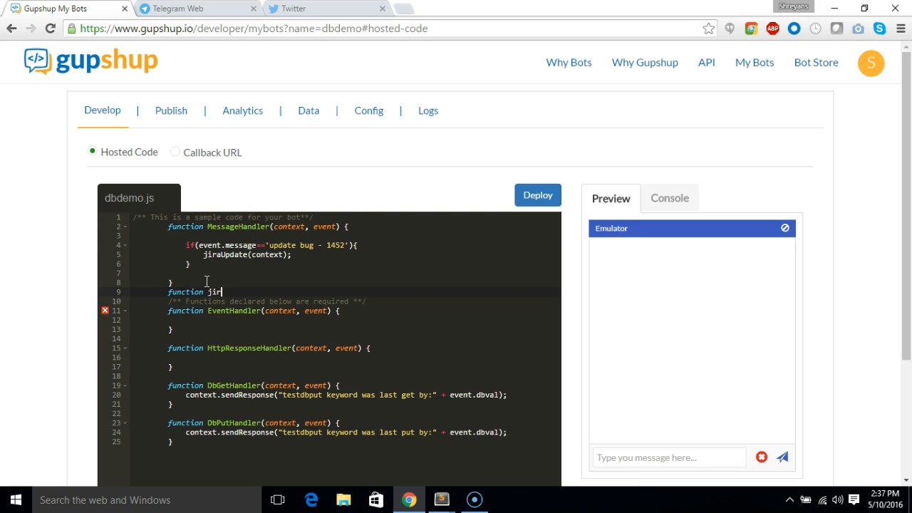
type("aUpdate")
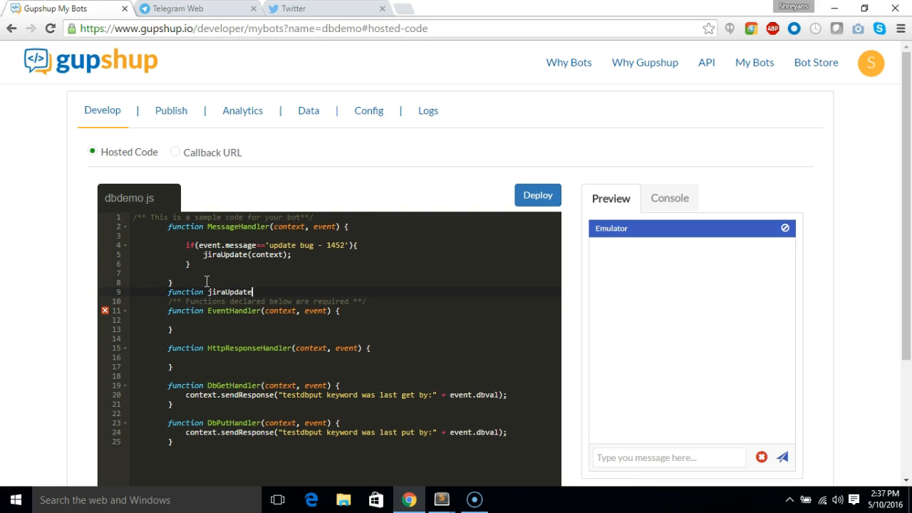
type("(context){")
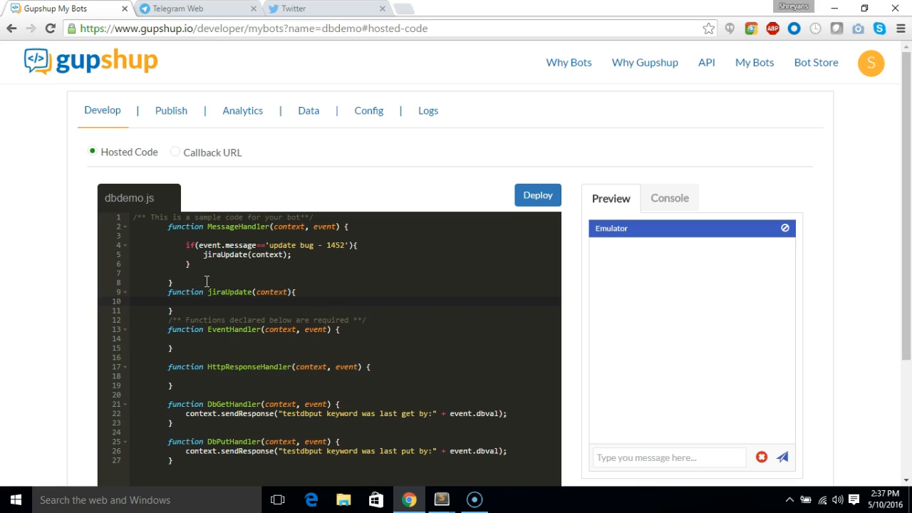
type("//c")
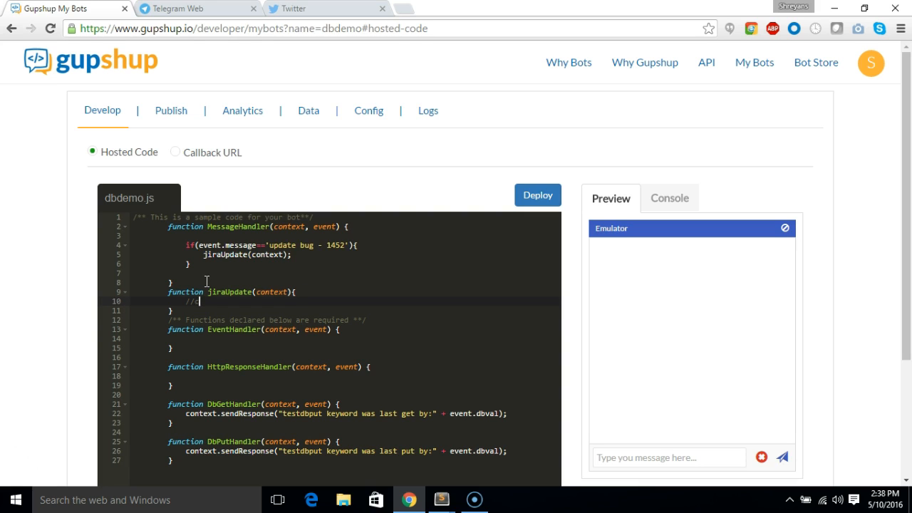
type("connectors to Jira")
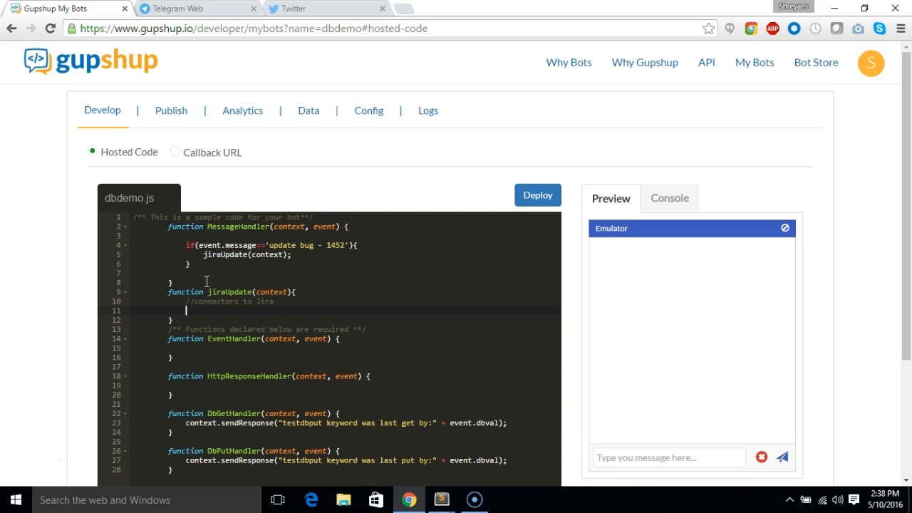
type("if(tr")
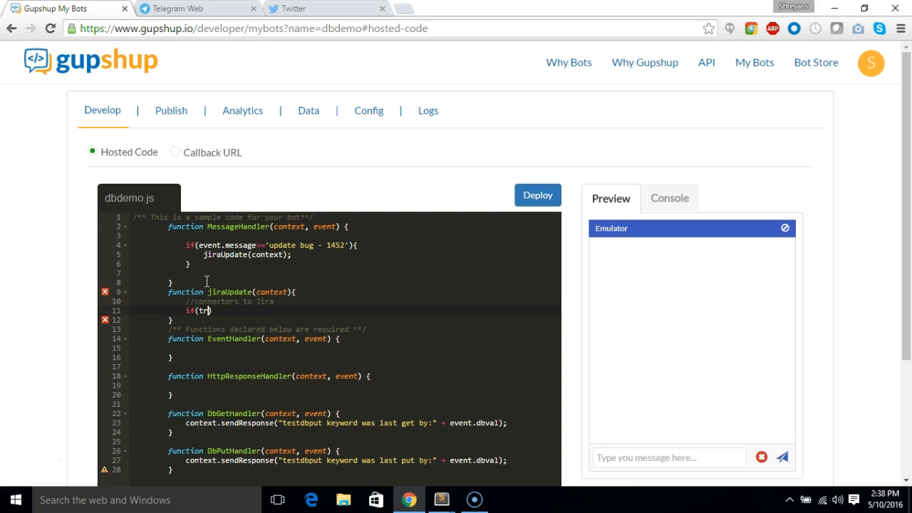
type("u")
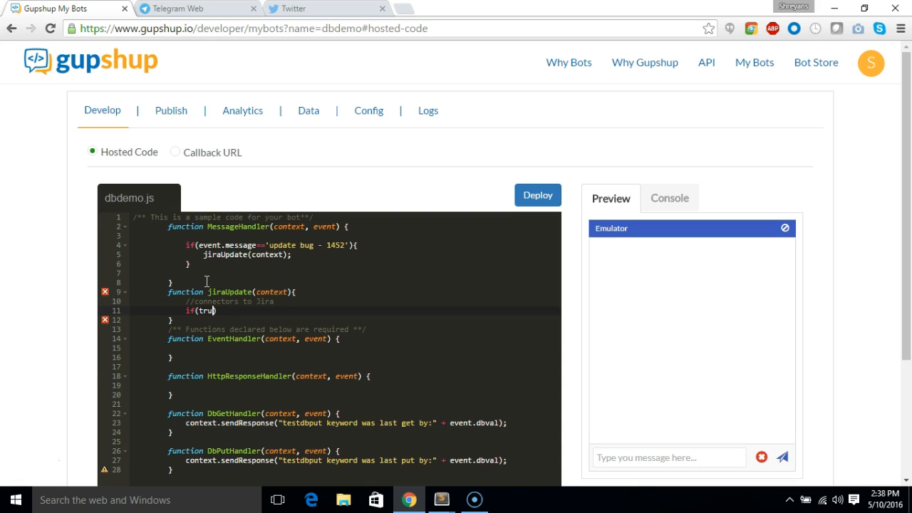
type("e){")
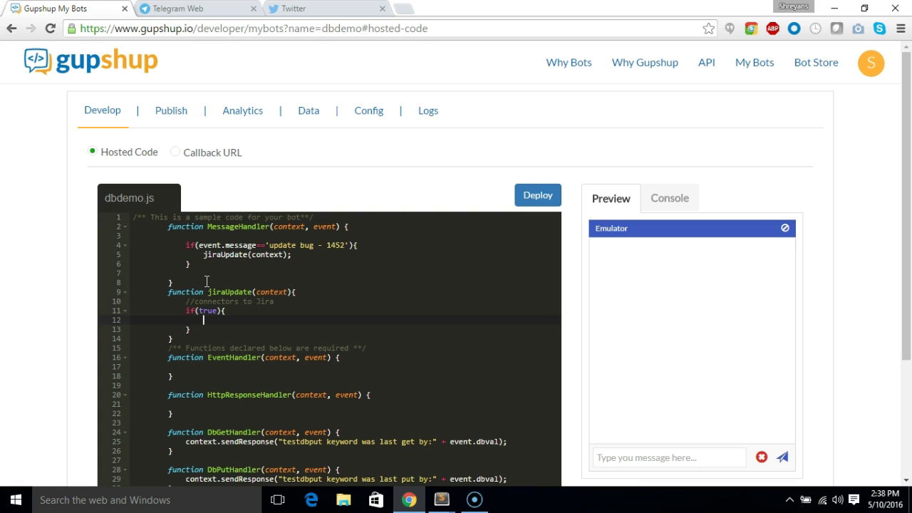
Step: Begin a context.simpledb.dpPut("1452", call inside the if block, value still pending
type("context.")
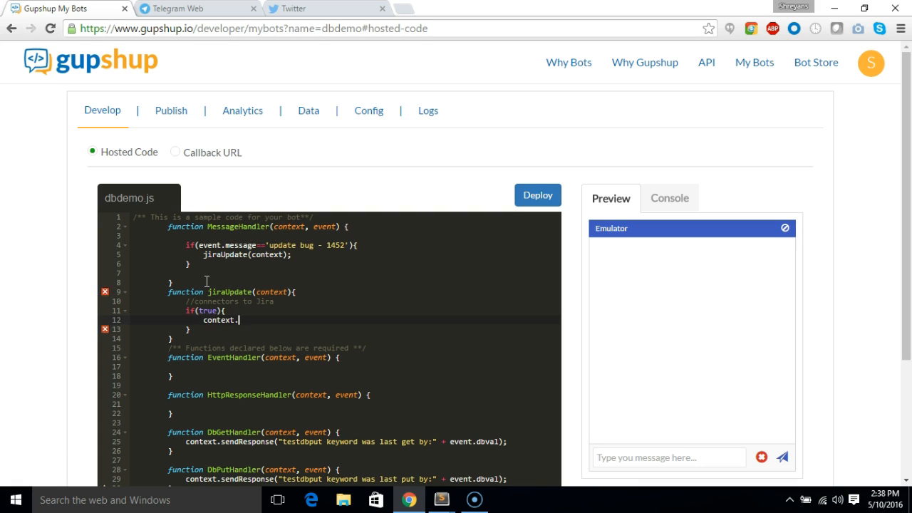
type("simpledb")
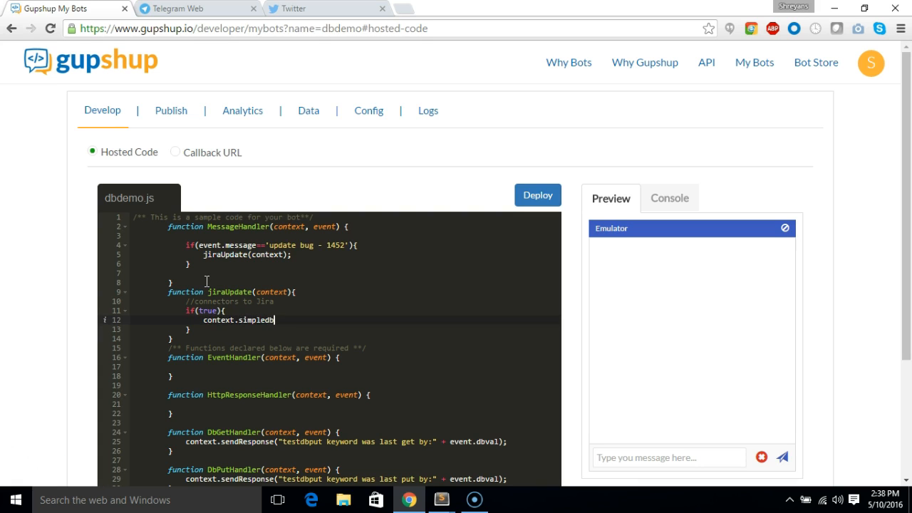
type(".dp")
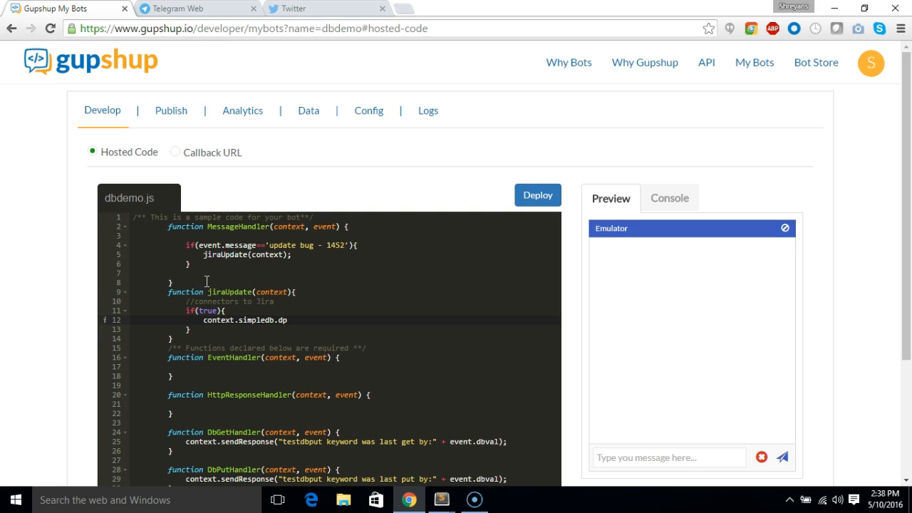
type("Put")
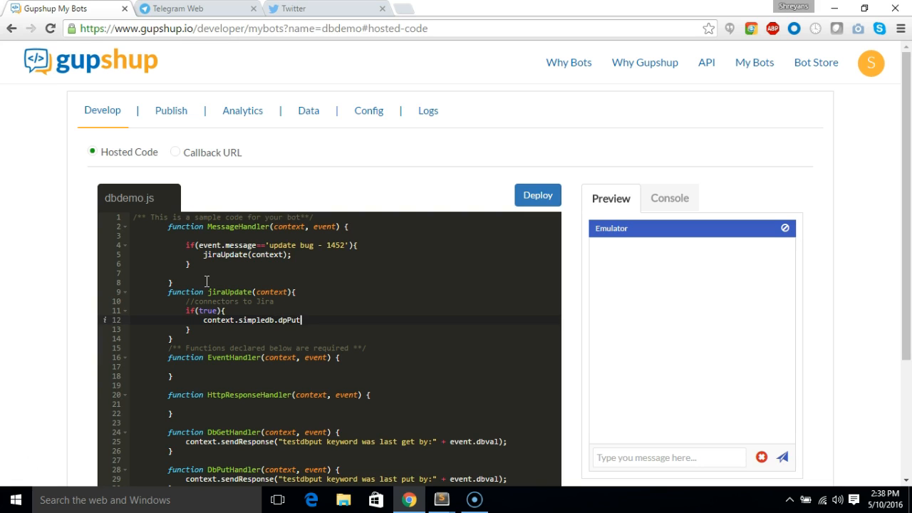
type("()")
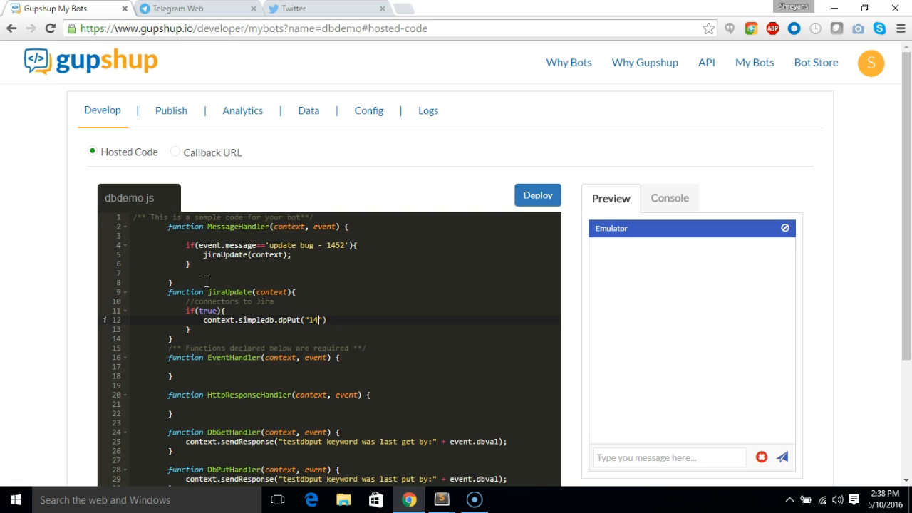
type("52")
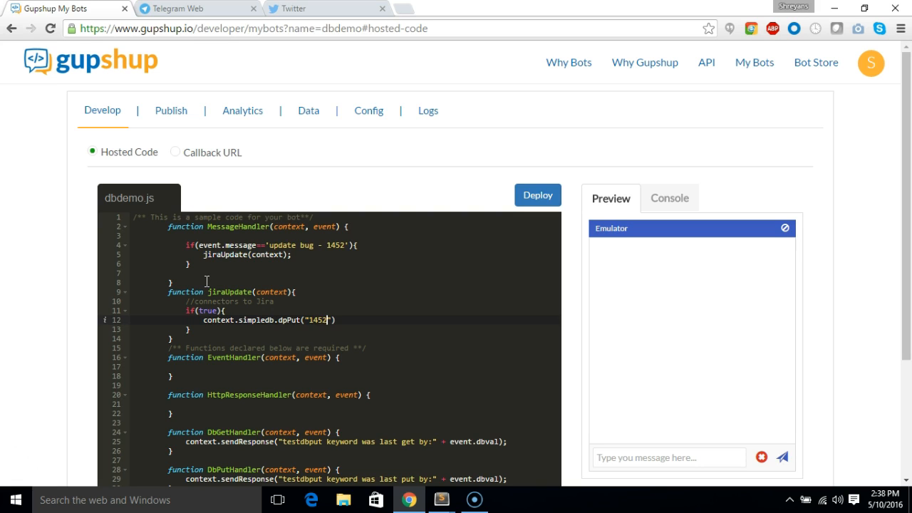
type(",\"")
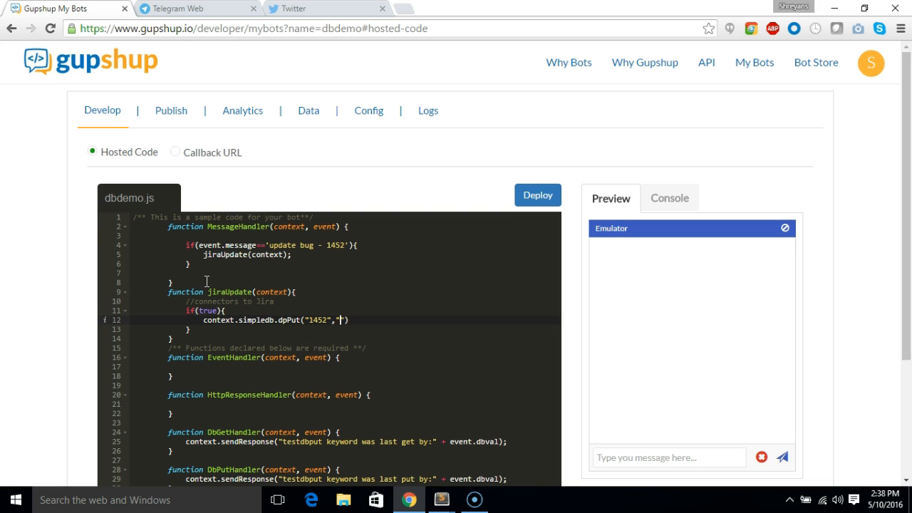
Step: Copy the escaped QA-pending bug JSON line from Sublime Text
left_click(442, 499)
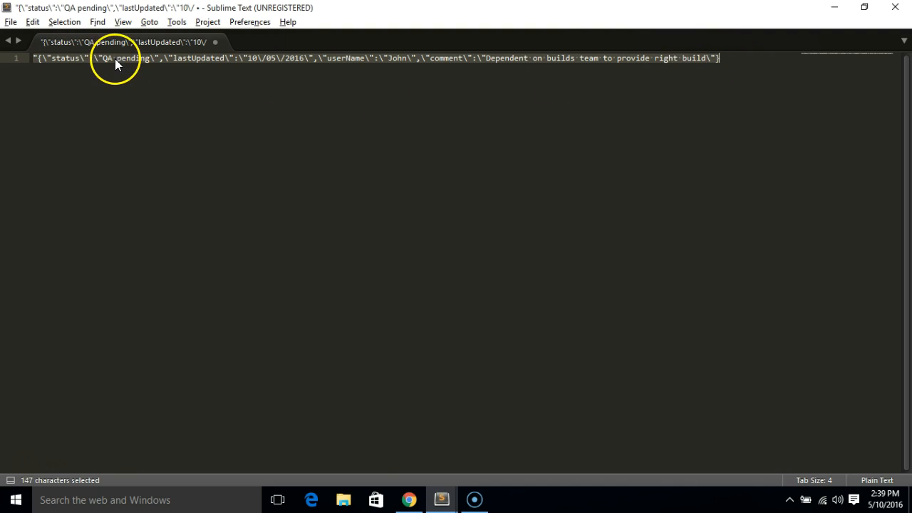
mouse_move(269, 63)
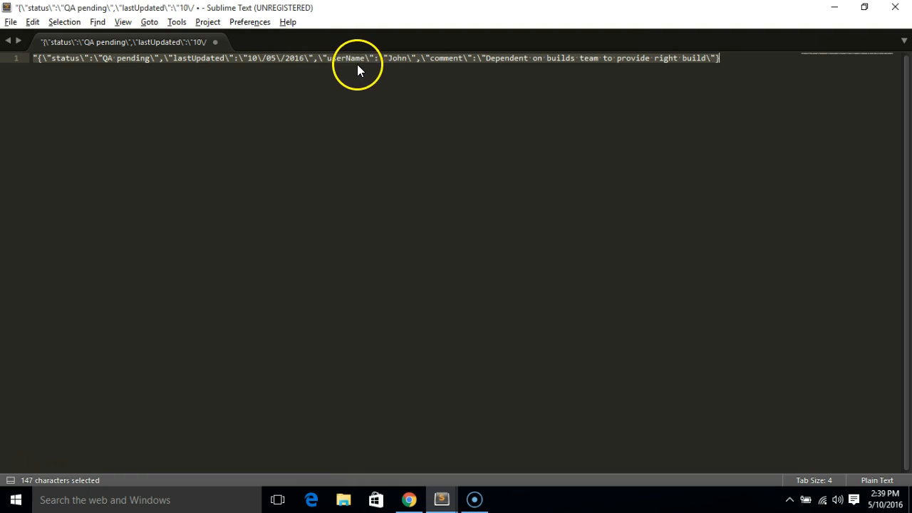
mouse_move(450, 64)
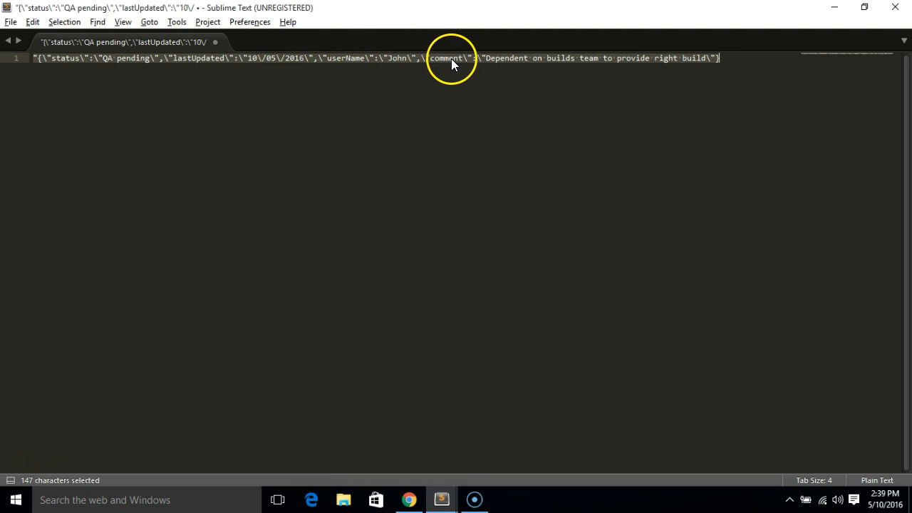
mouse_move(653, 77)
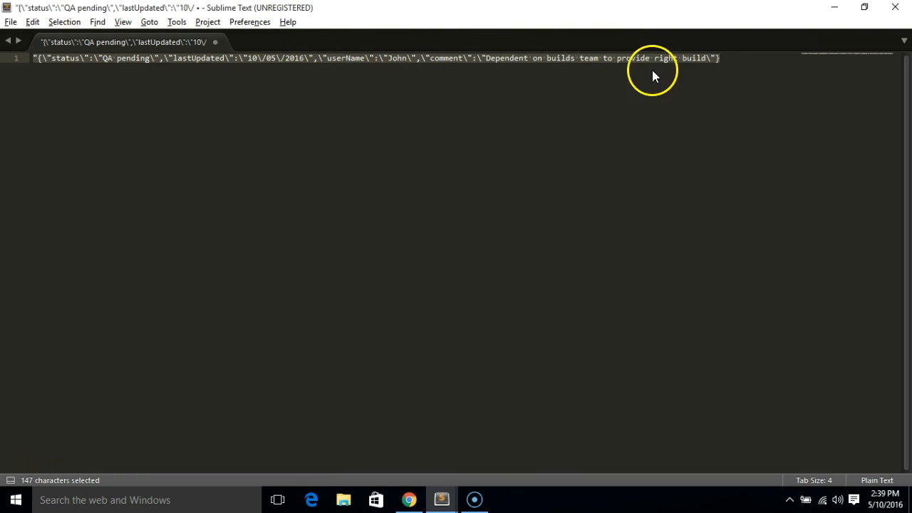
key("ctrl+c")
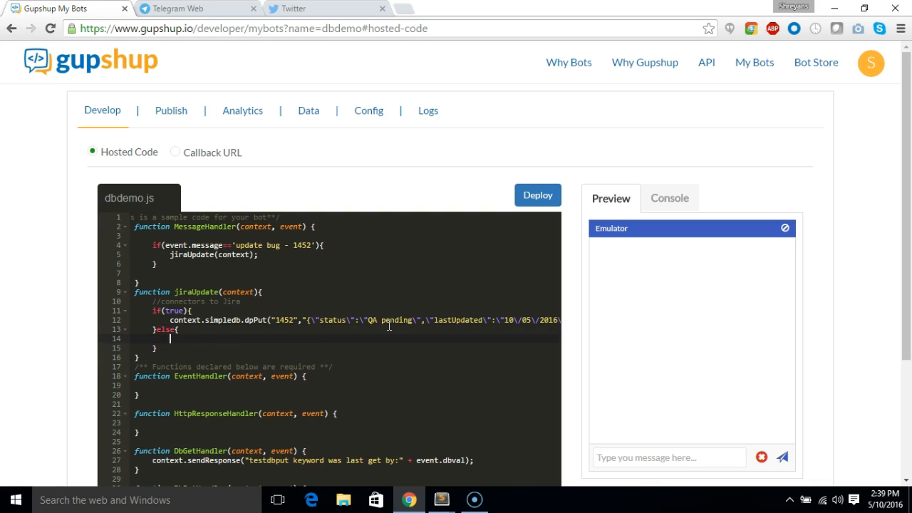
Step: Add an else branch replying context.sendResponse("No new updates")
type("c")
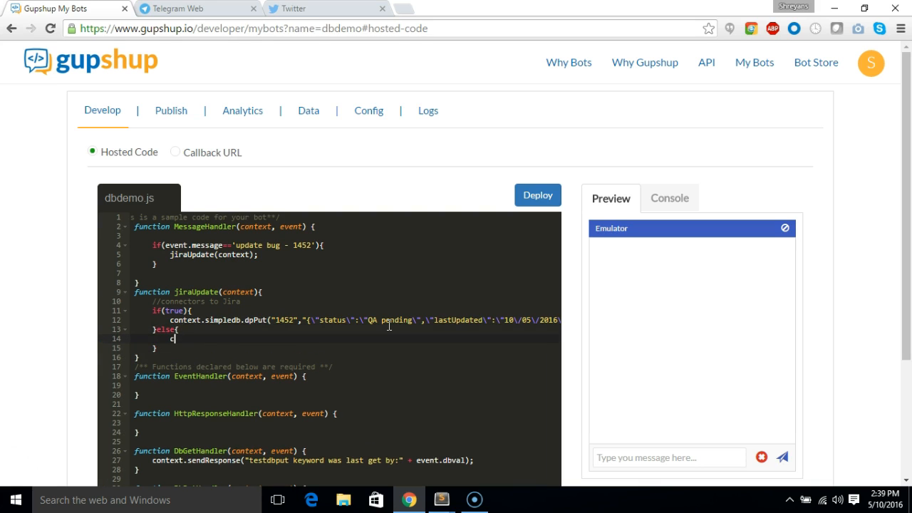
type("ontext.se")
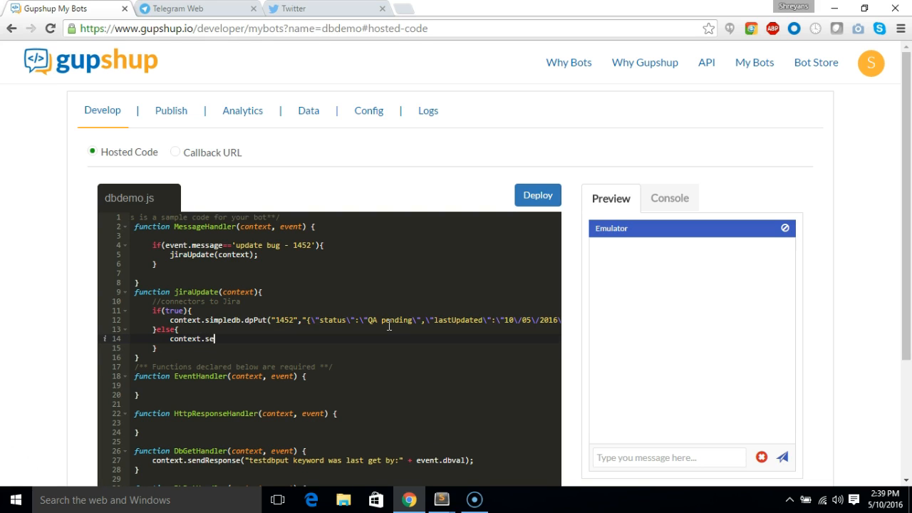
type("ndResponse")
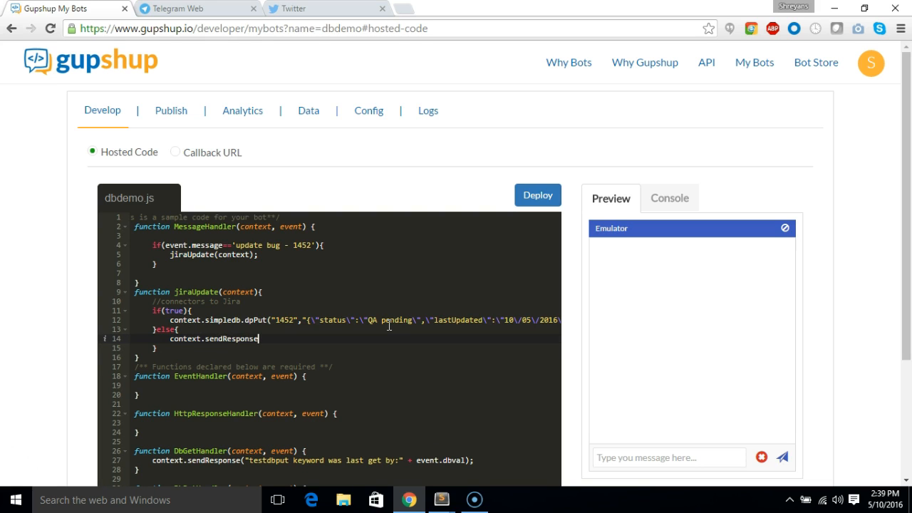
type("(\"\")")
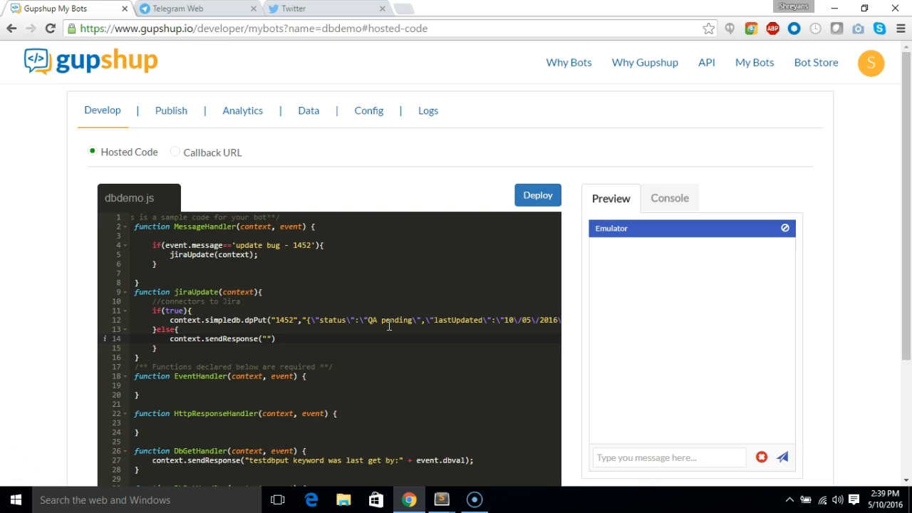
type("No new updates")
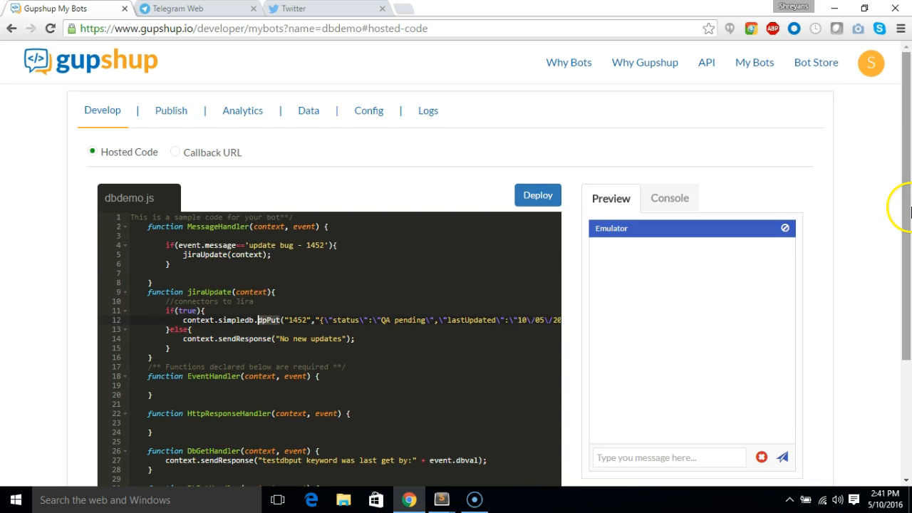
Step: Set DbPutHandler's response text to "New updates in the bug"
scroll("down", 3)
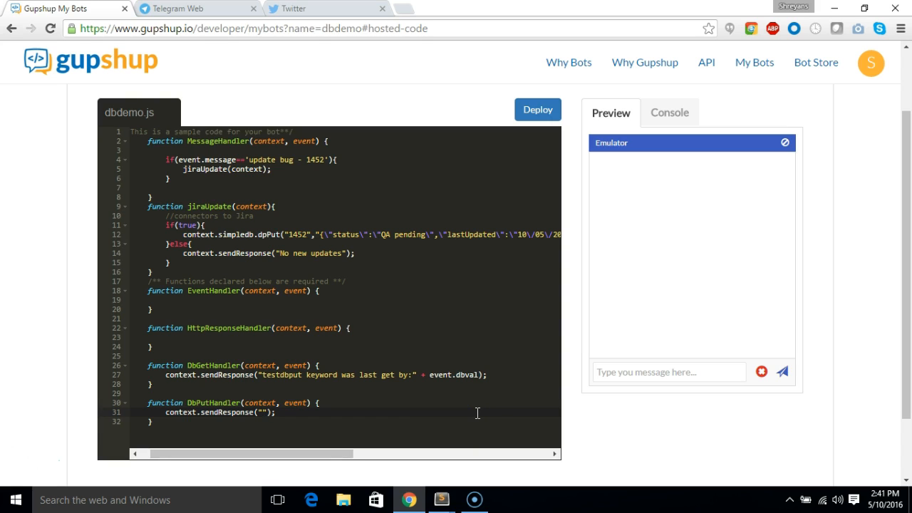
type("New up")
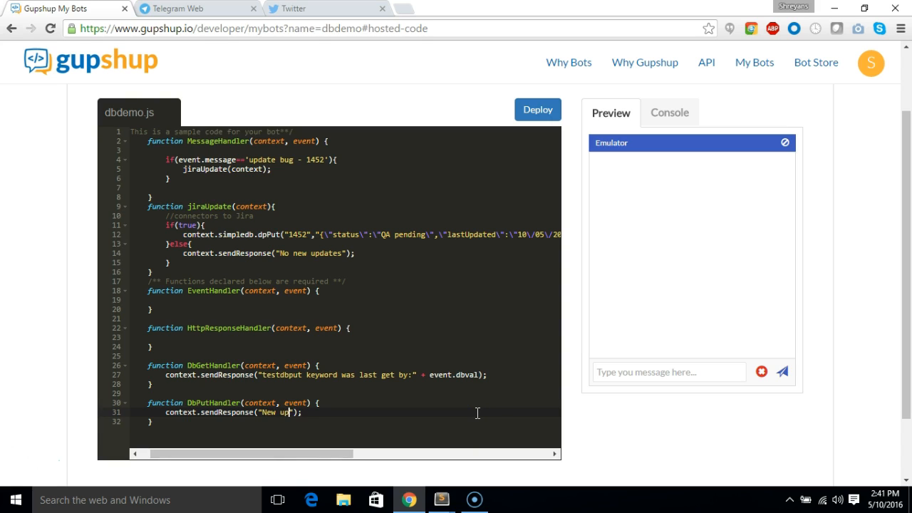
type("dates upda")
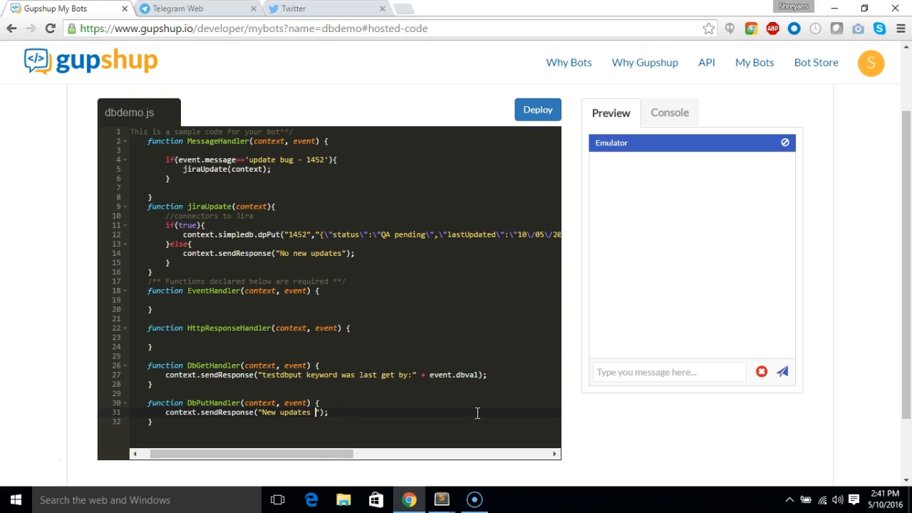
type("in the but")
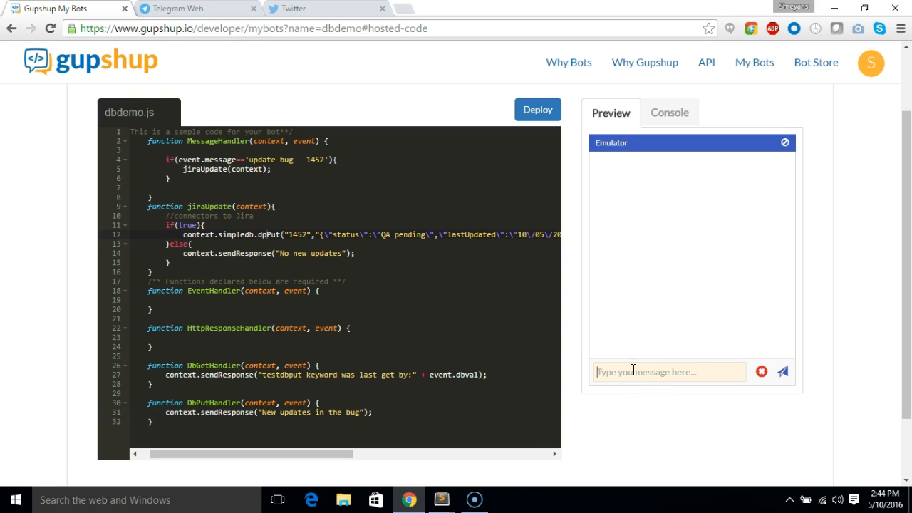
Step: Send 'update bug - 1452' in the emulator and check the dpPut error in the console
type("update")
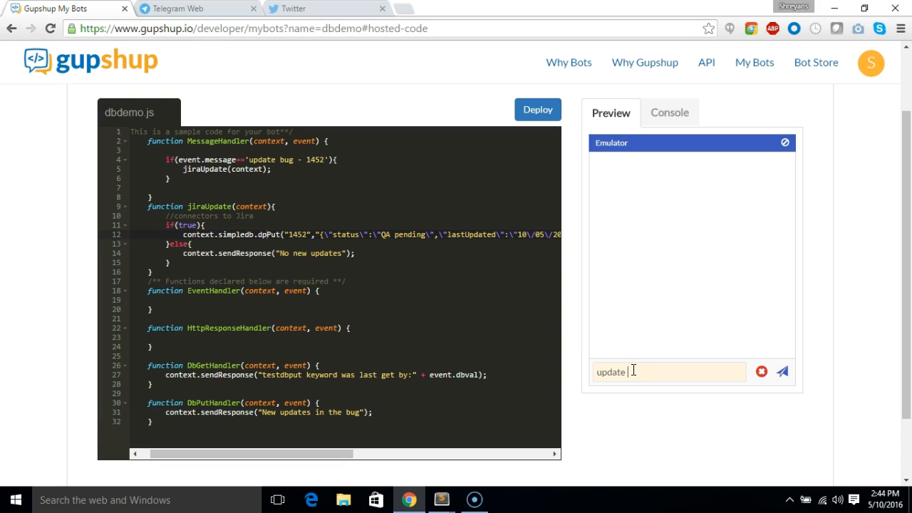
type("bug - 1")
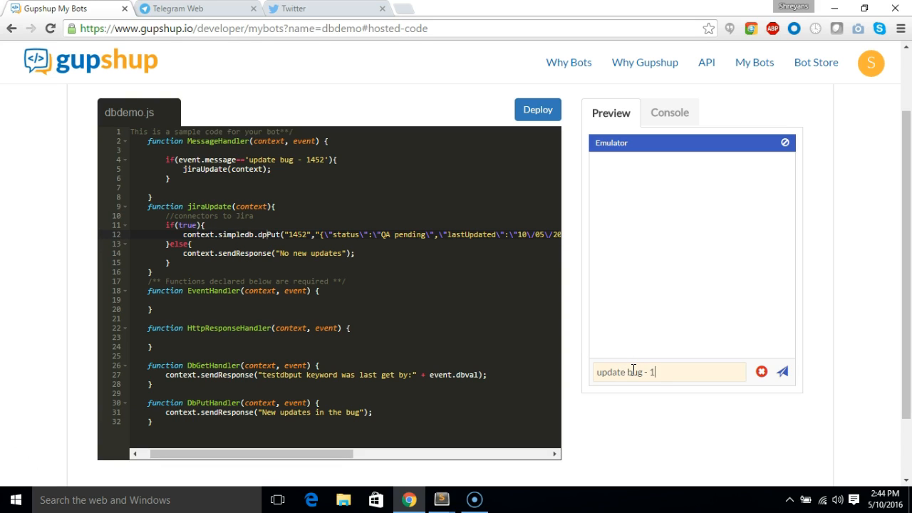
left_click(781, 371)
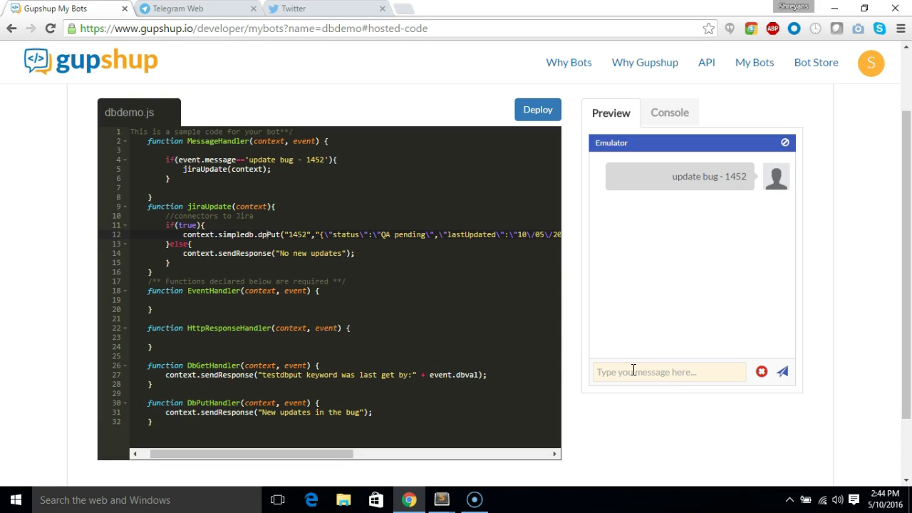
left_click(670, 112)
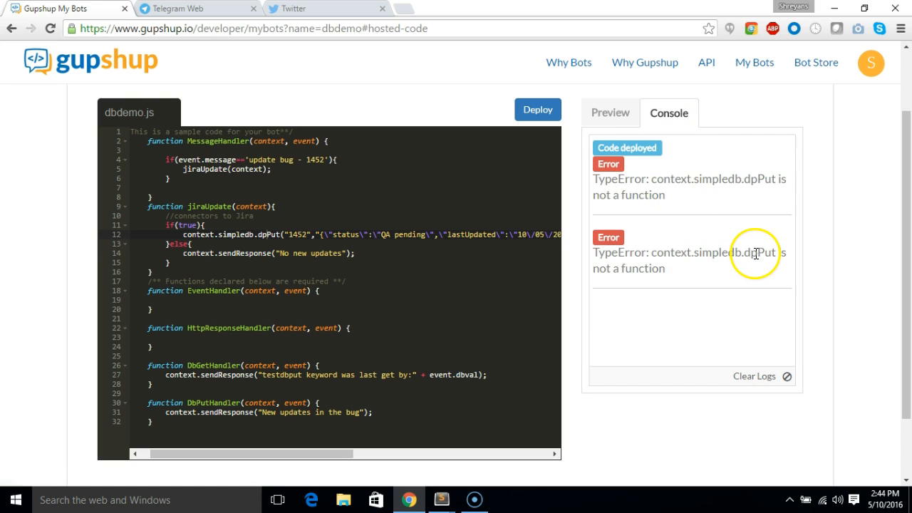
mouse_move(698, 274)
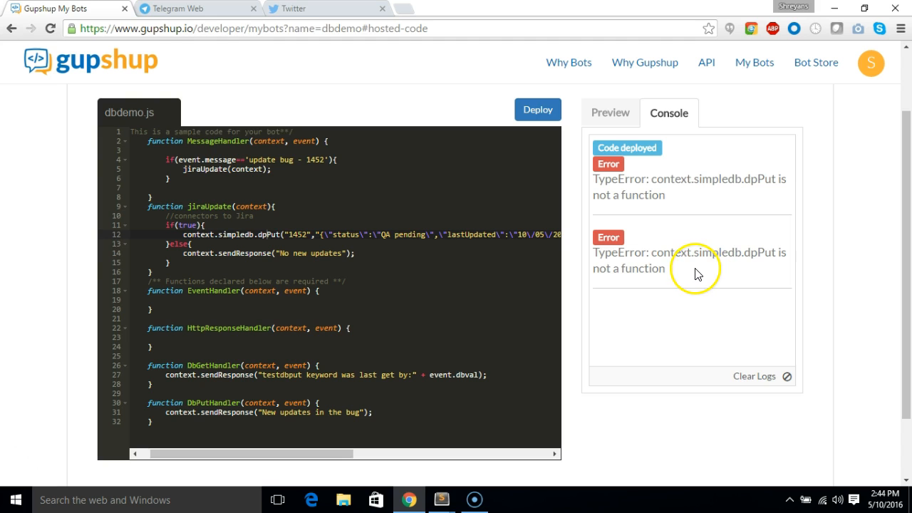
mouse_move(335, 237)
type("o")
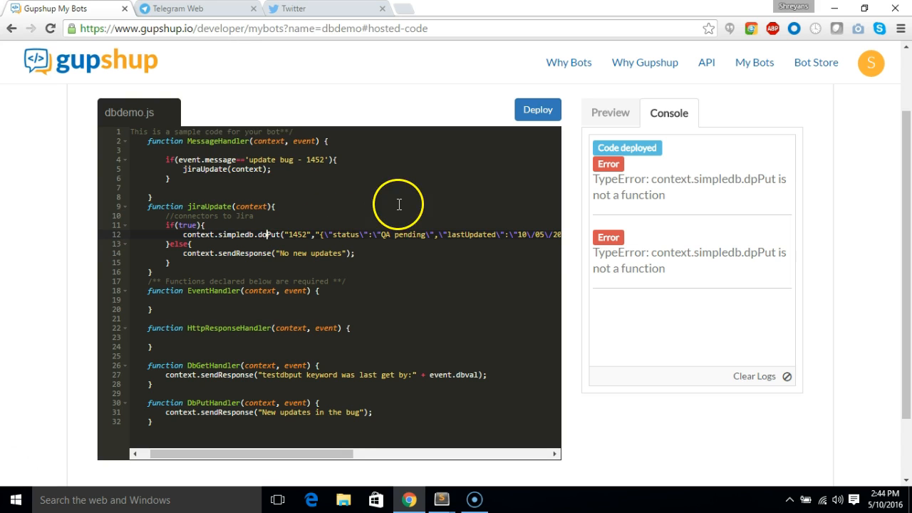
Step: After renaming dpPut to doPut, resend the message to get 'New updates in the bug' and deploy
left_click(610, 112)
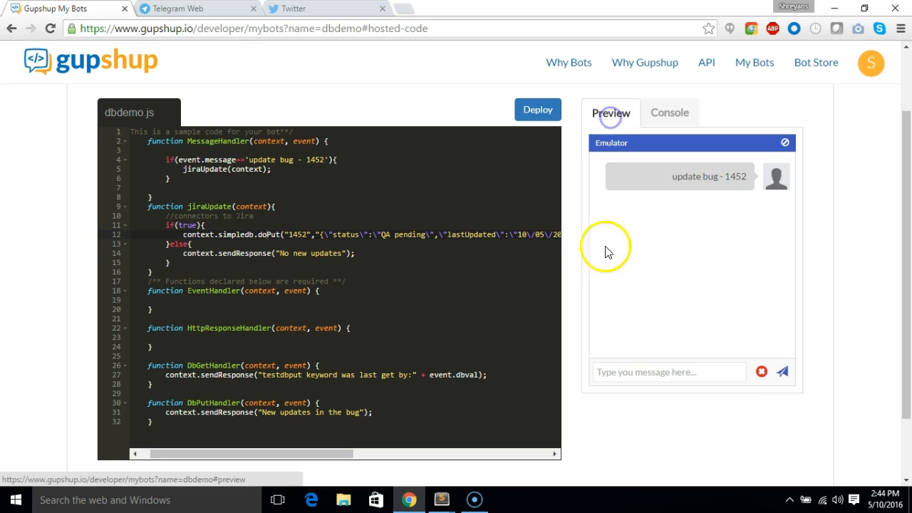
left_click(668, 370)
type("update bug - 1452")
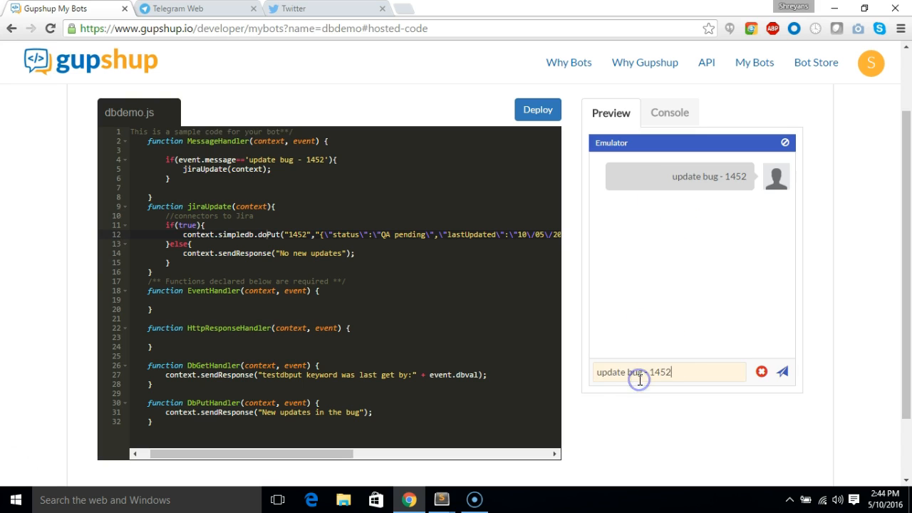
left_click(781, 370)
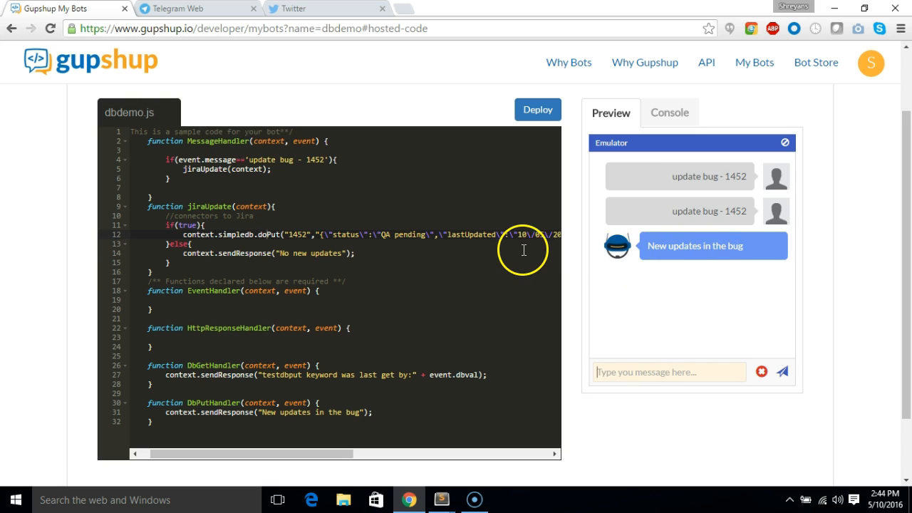
left_click(537, 108)
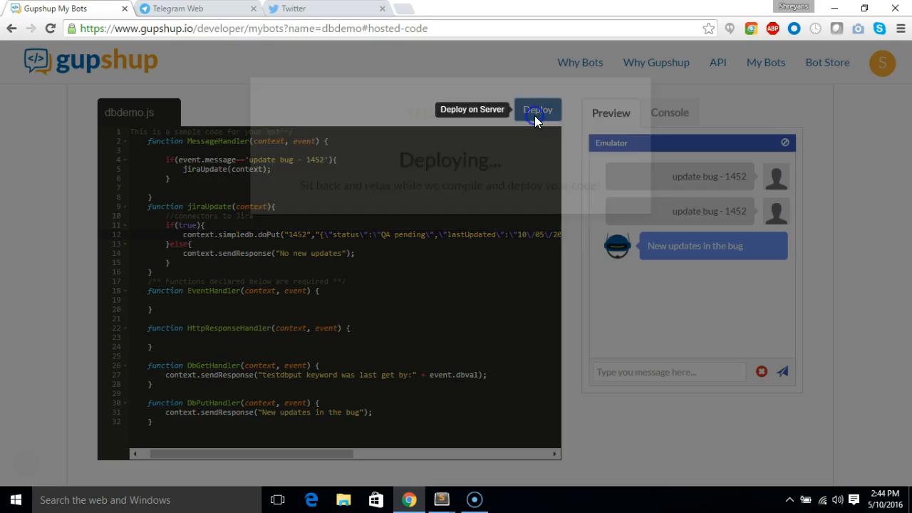
Step: In Telegram Web send 'proxy dbdemo' to the Gupshup proxy bot
left_click(537, 110)
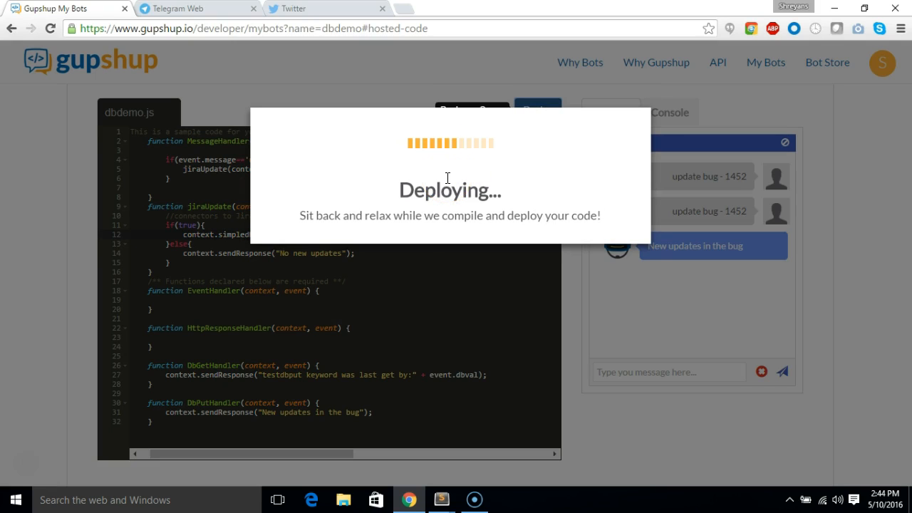
left_click(193, 9)
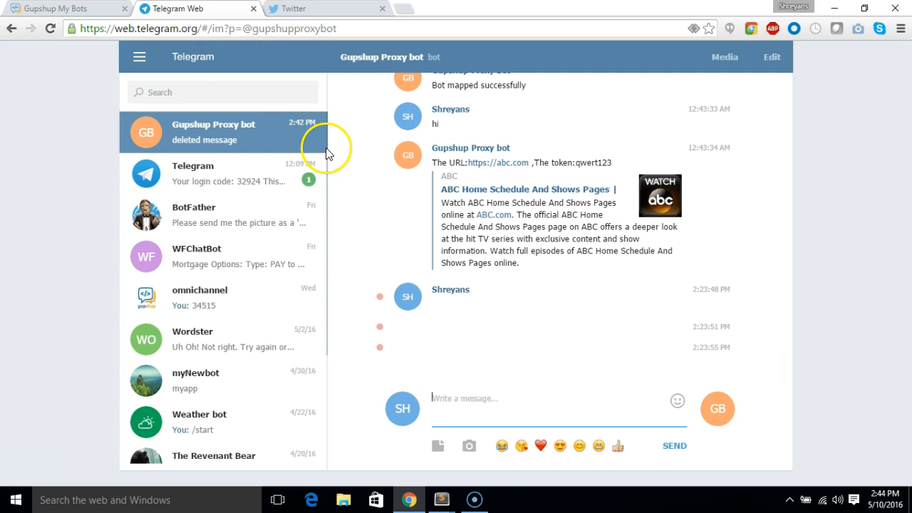
type("prox")
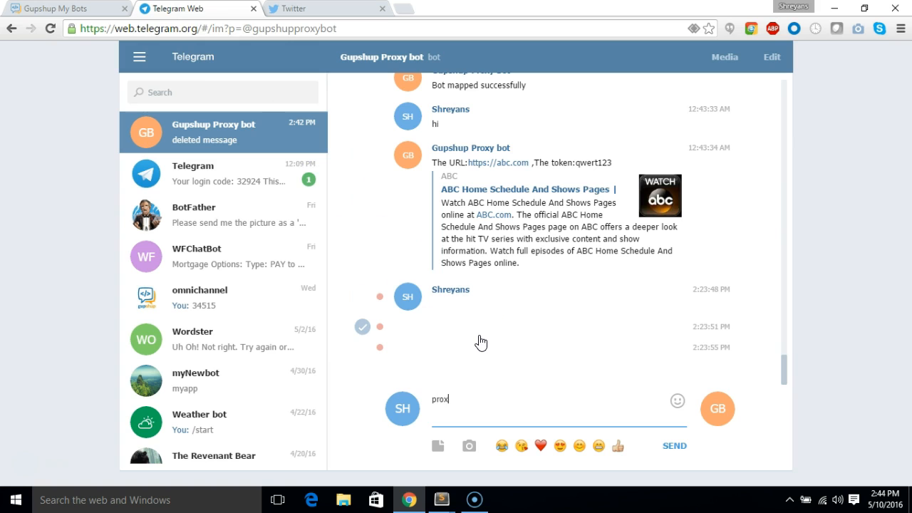
type("y db")
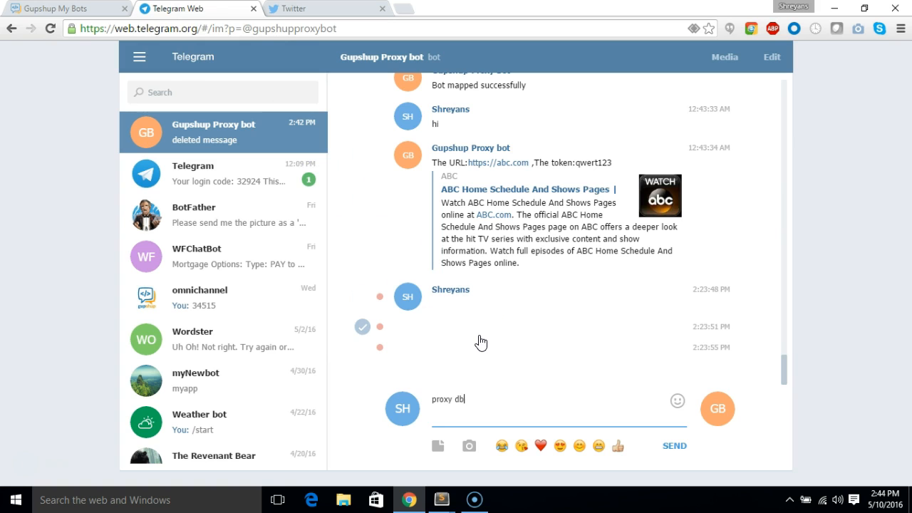
left_click(673, 445)
type("update")
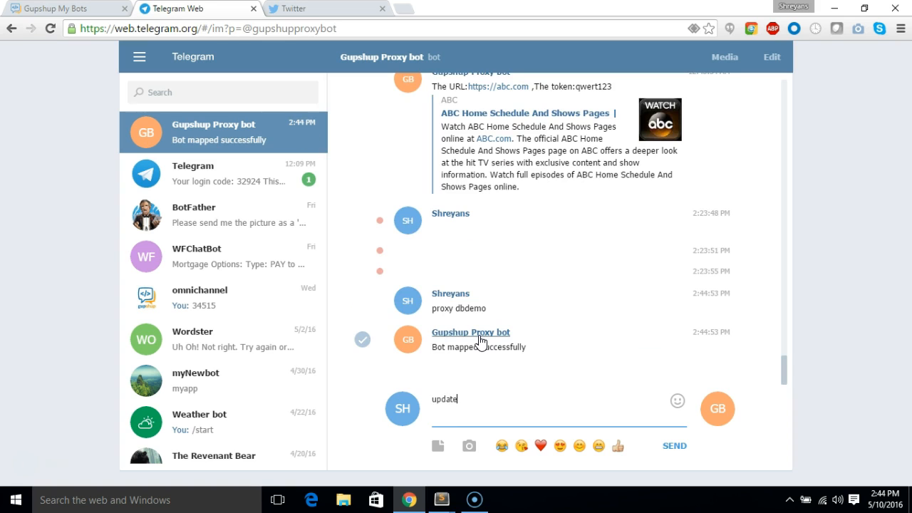
Step: Send 'update bug - 1452' and receive 'New updates in the bug', then return to Gupshup
type("bug")
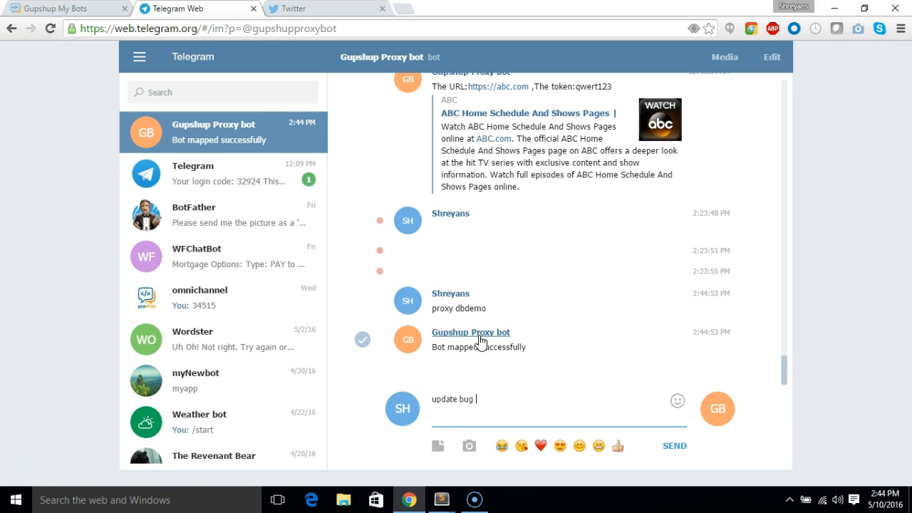
type("- 1452")
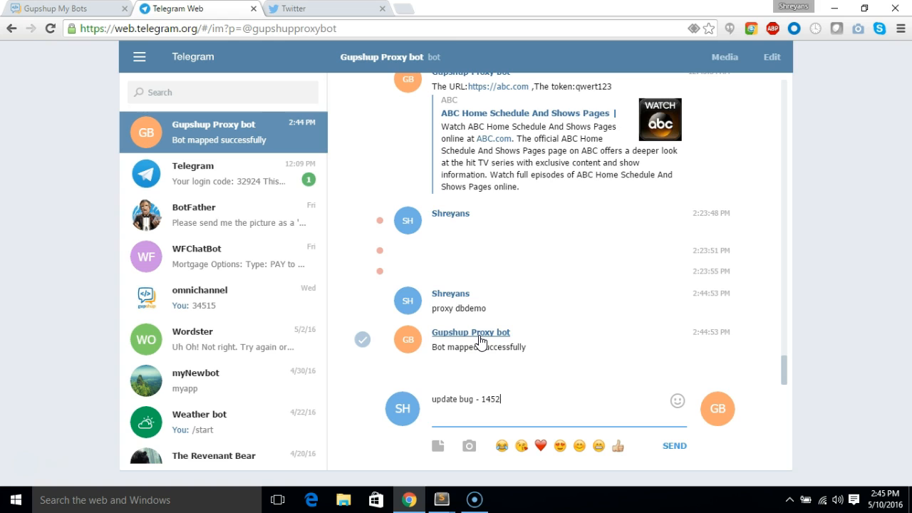
left_click(673, 445)
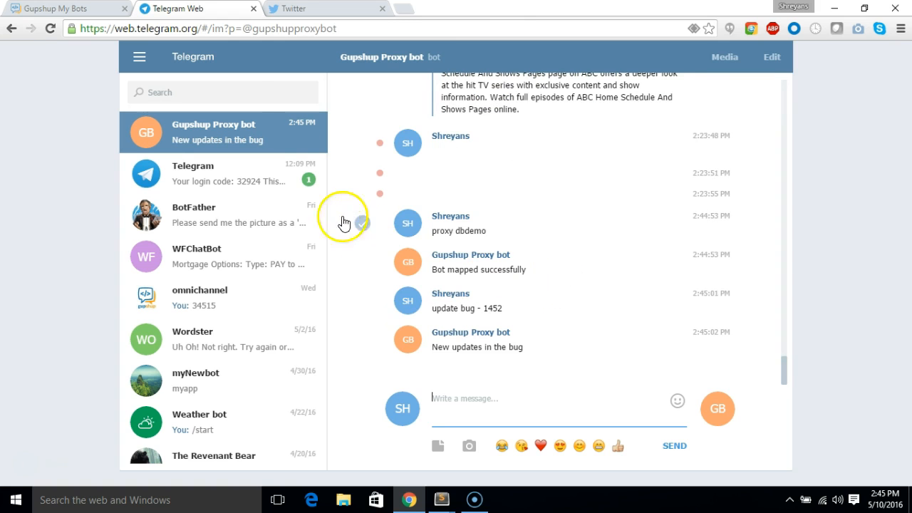
left_click(64, 8)
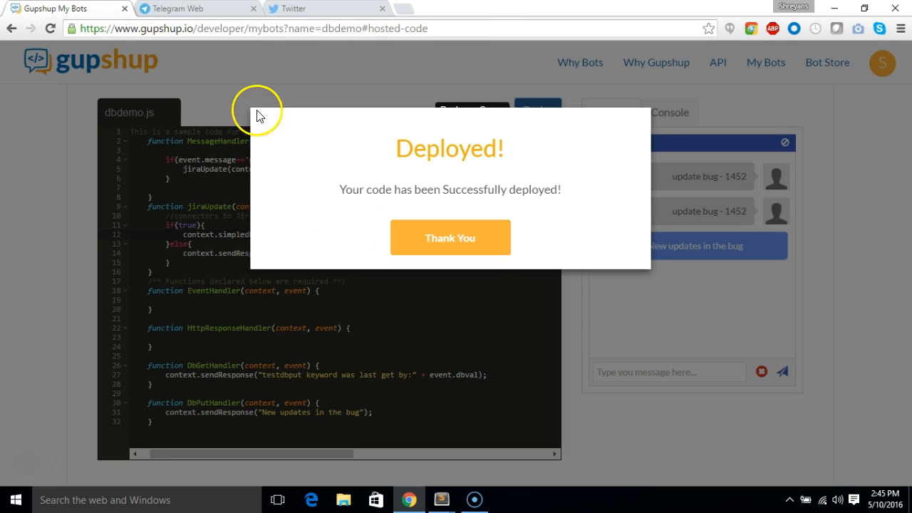
Step: Review the Data list showing key 1452 holding the QA-pending bug JSON, then go back to the code
left_click(451, 237)
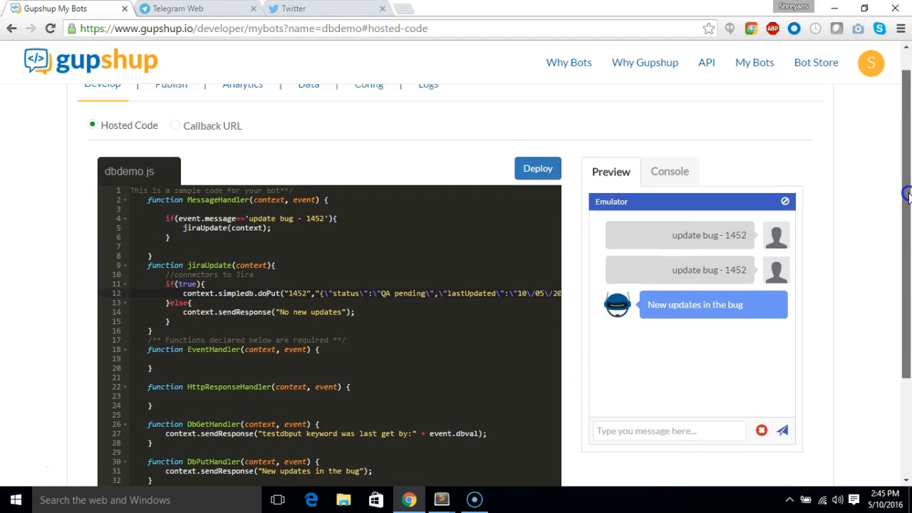
left_click(308, 100)
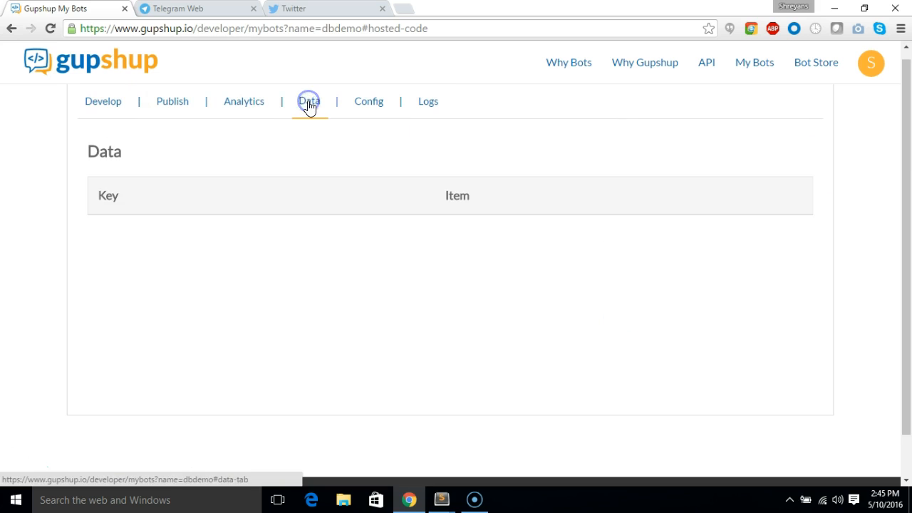
left_click(307, 100)
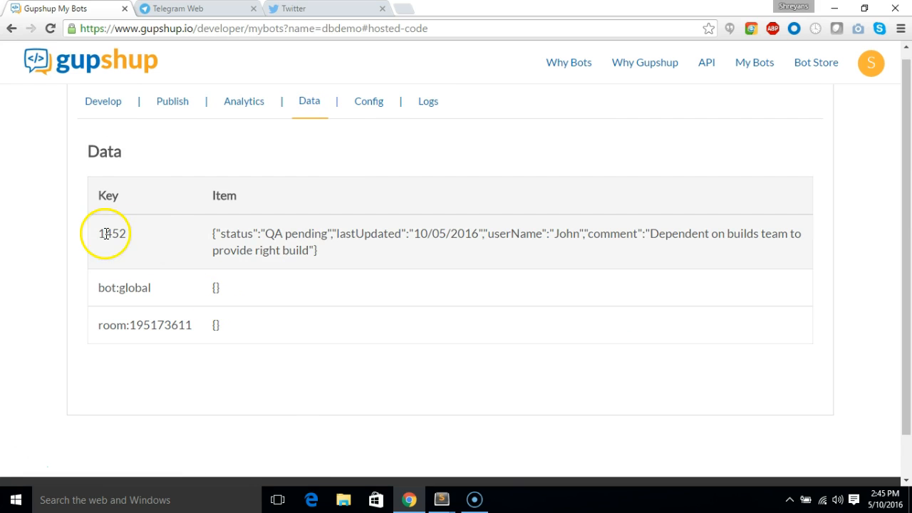
double_click(111, 234)
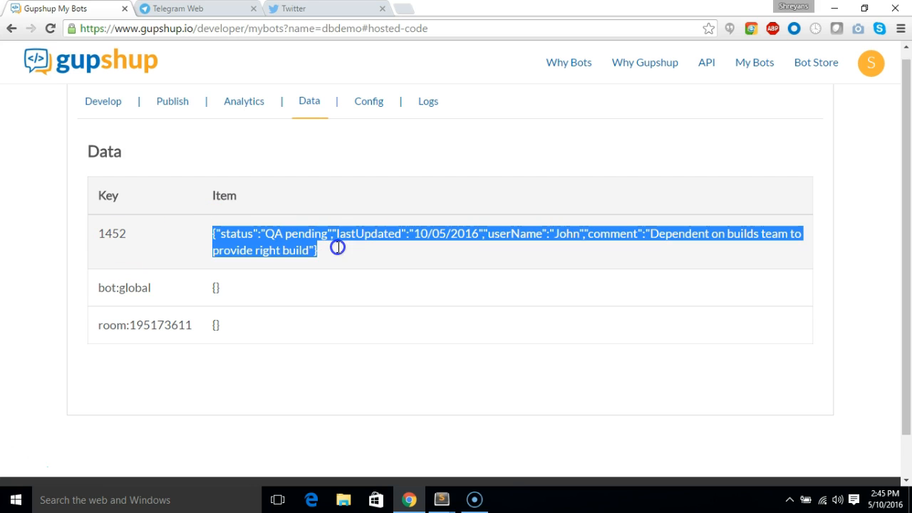
mouse_move(359, 235)
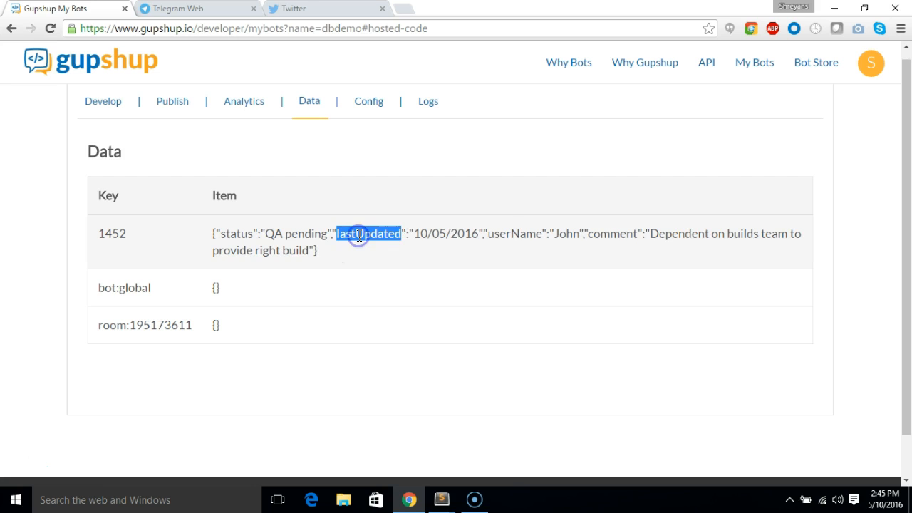
double_click(513, 234)
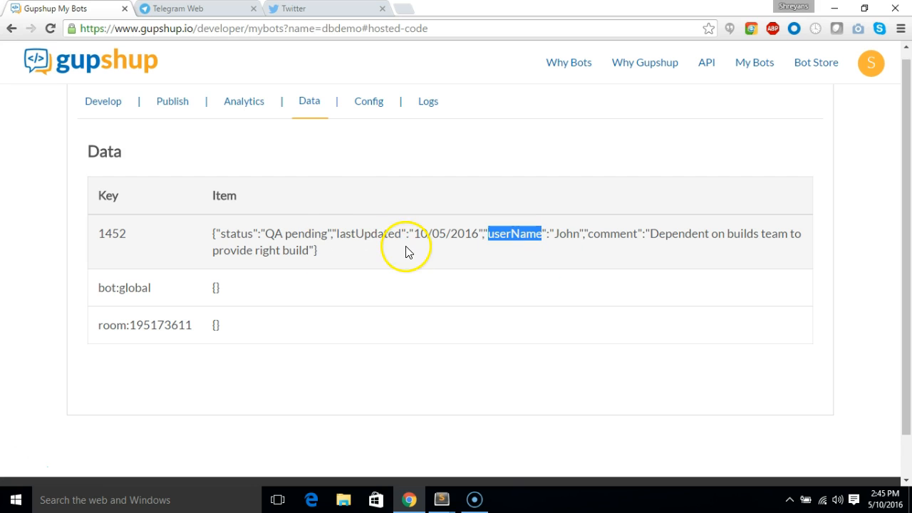
mouse_move(187, 127)
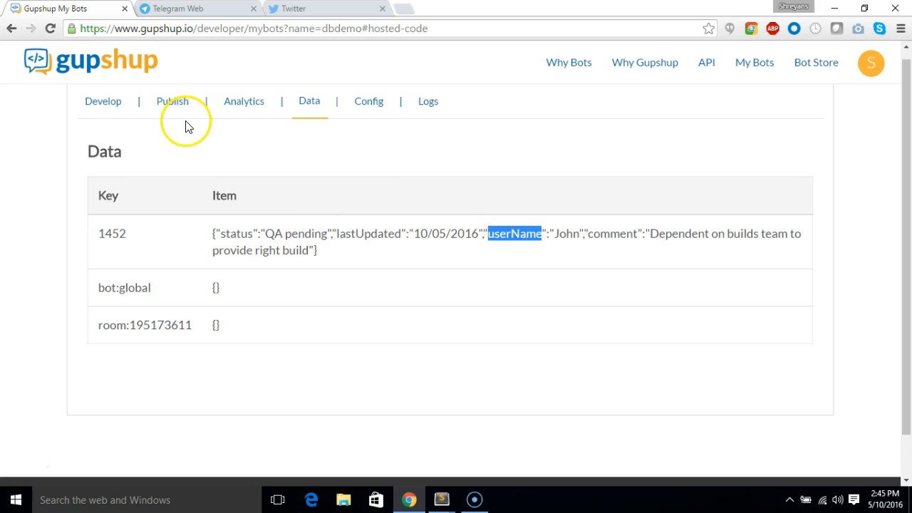
left_click(103, 100)
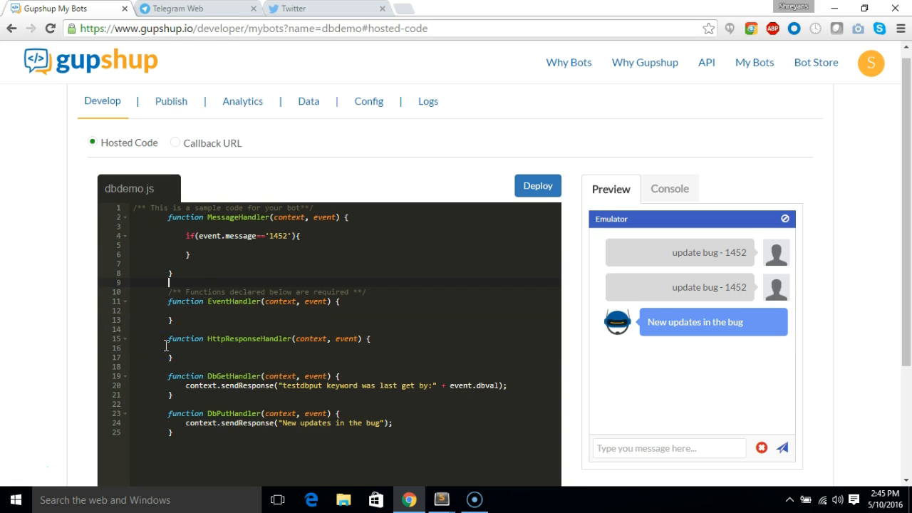
Step: Add a context.simpledb.doGet("1452"); call to fetch the stored bug
type("c")
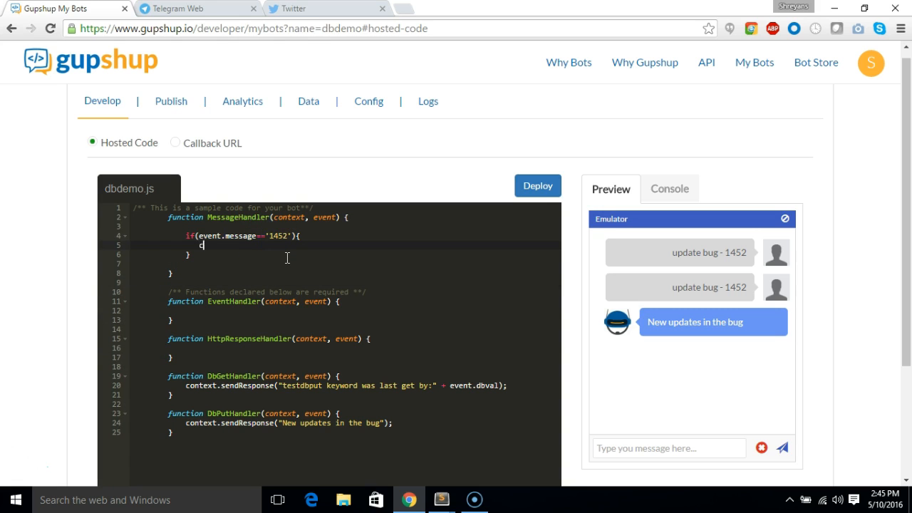
type("ontext.")
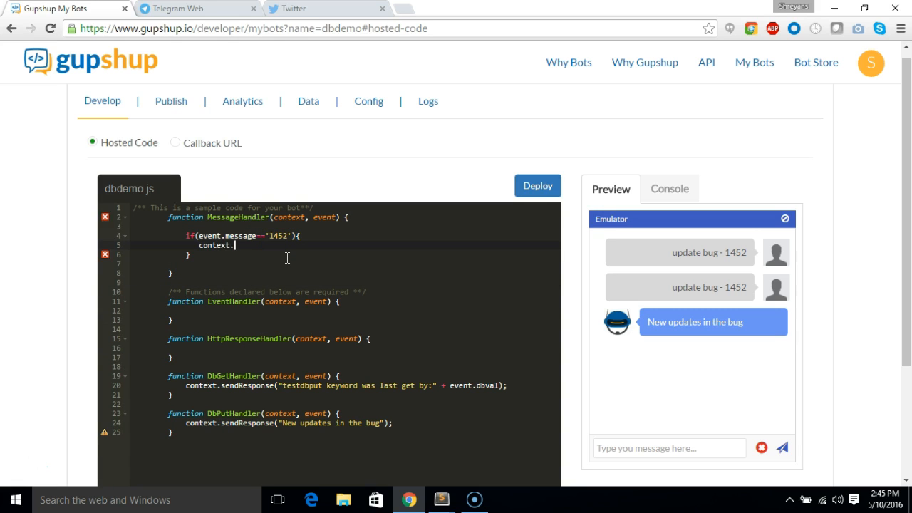
type("simpledb")
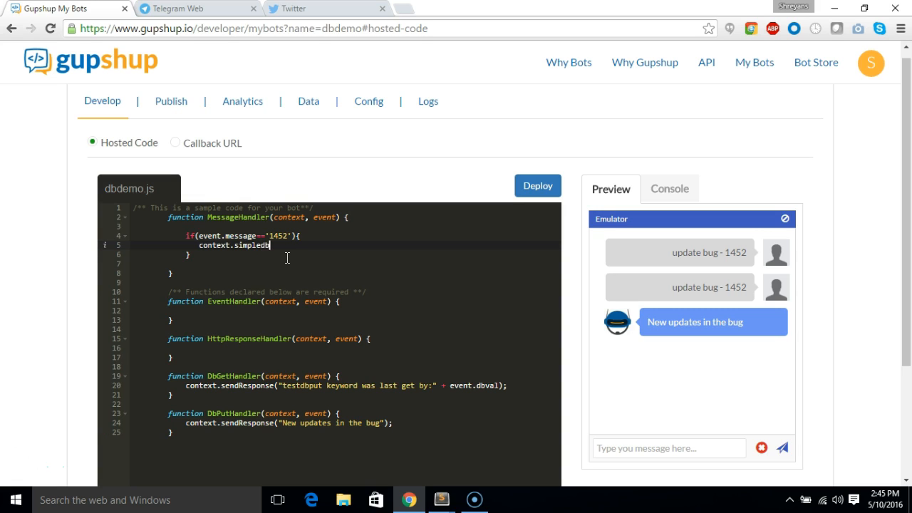
type(".do")
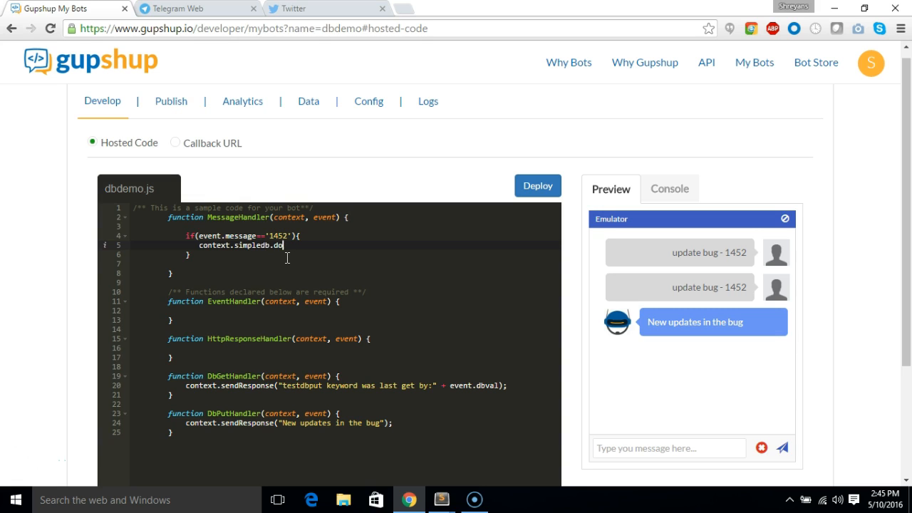
type("Get")
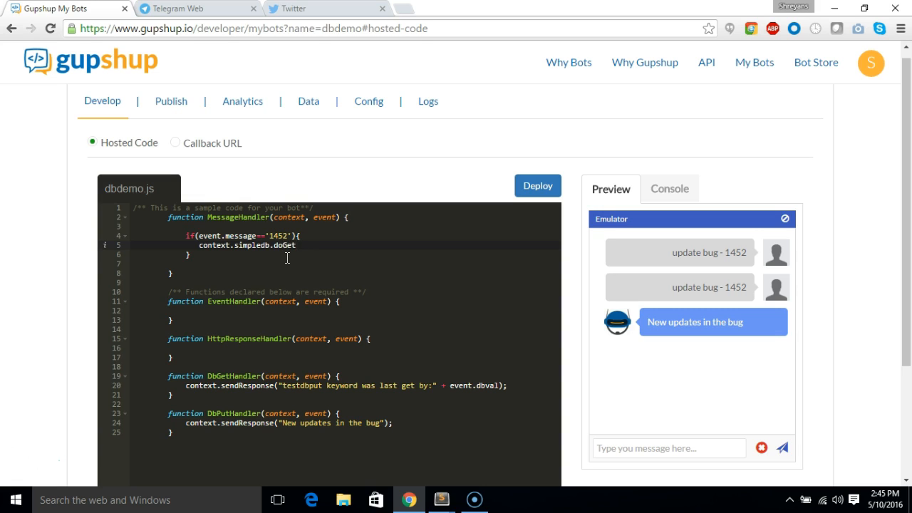
type("()")
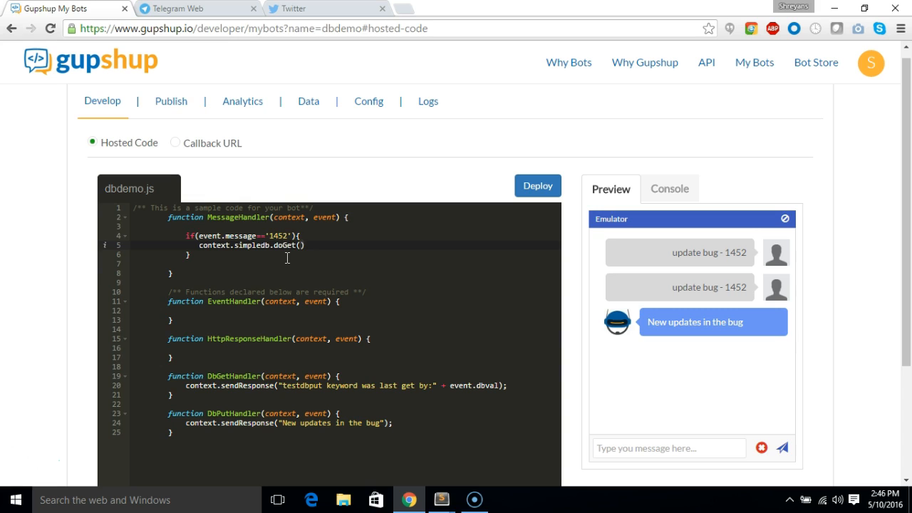
type("\"1\"")
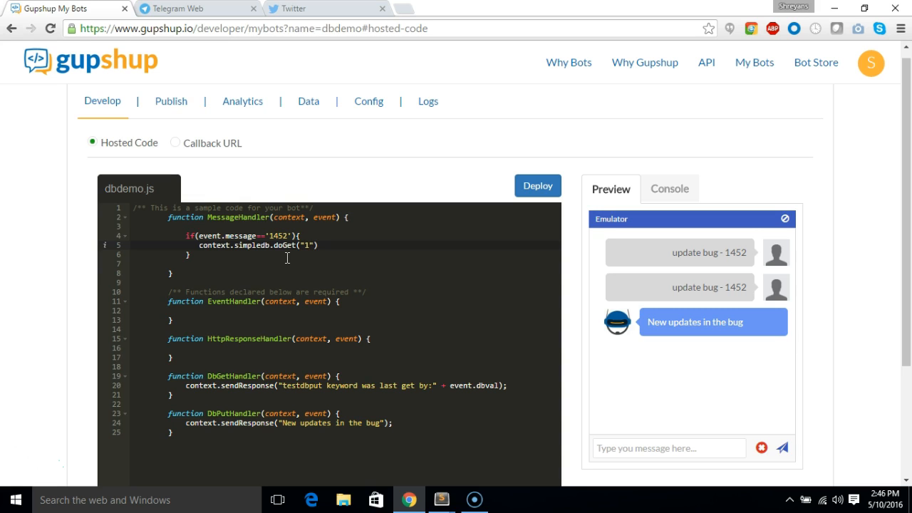
type("452")
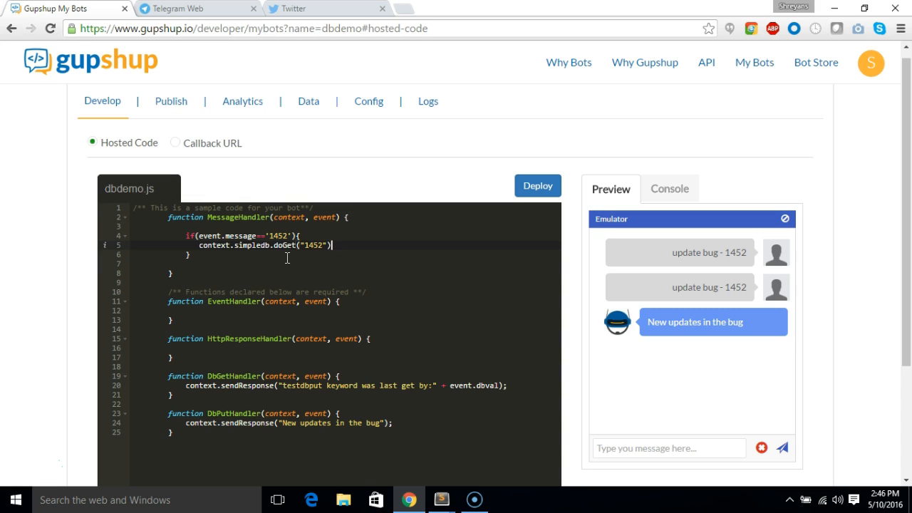
type(";")
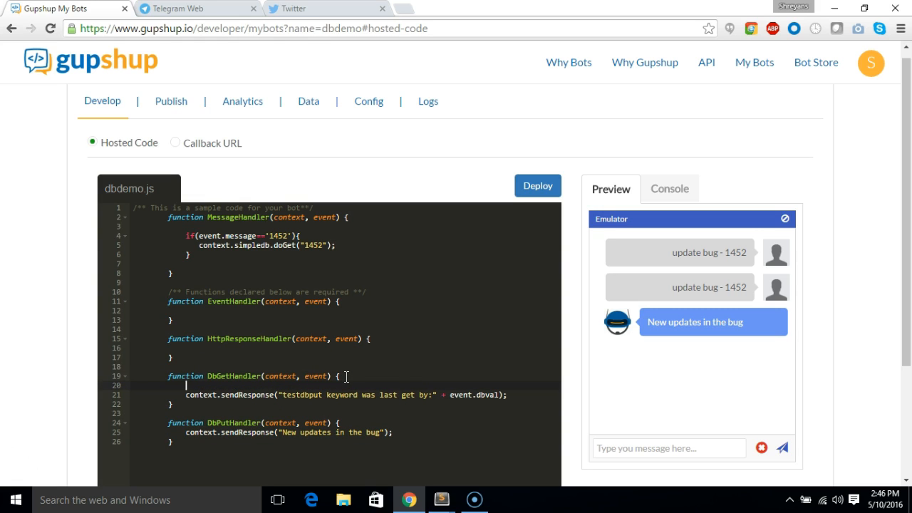
mouse_move(368, 382)
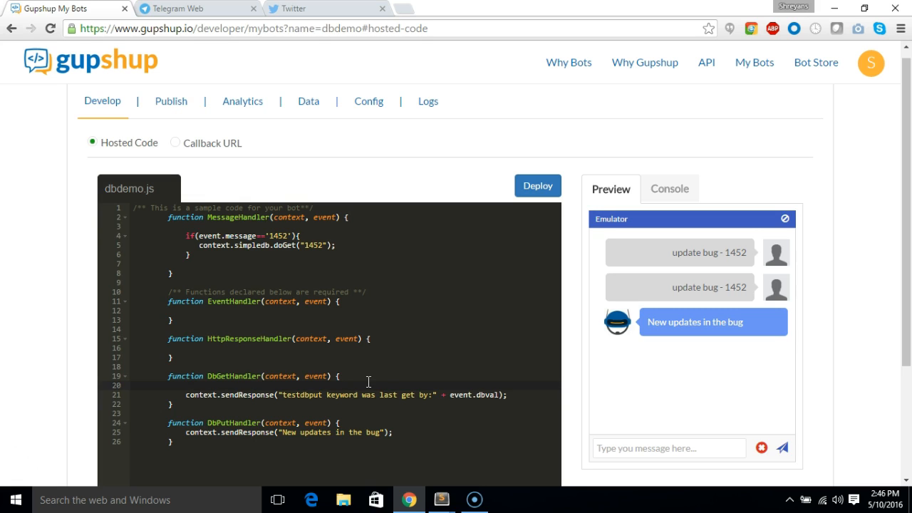
Step: In DbGetHandler parse event.dbval into bugObj with JSON.parse
type("va")
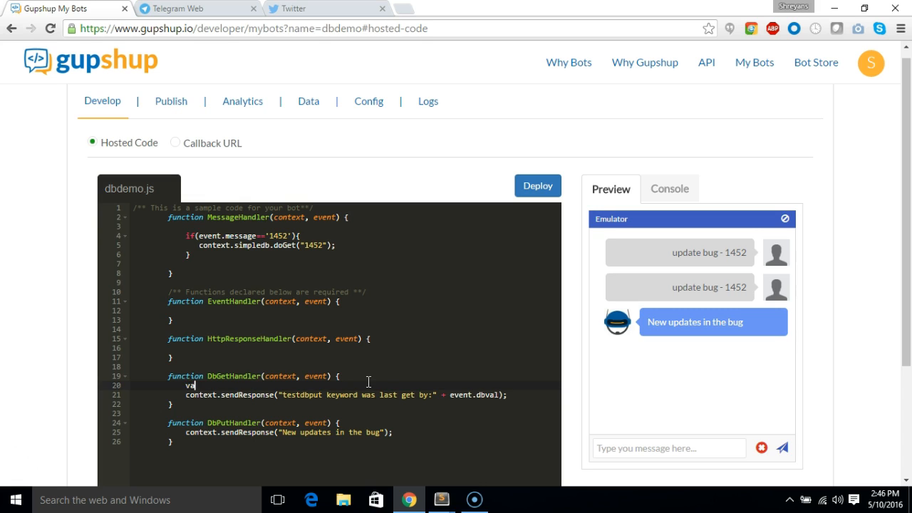
type("r bu")
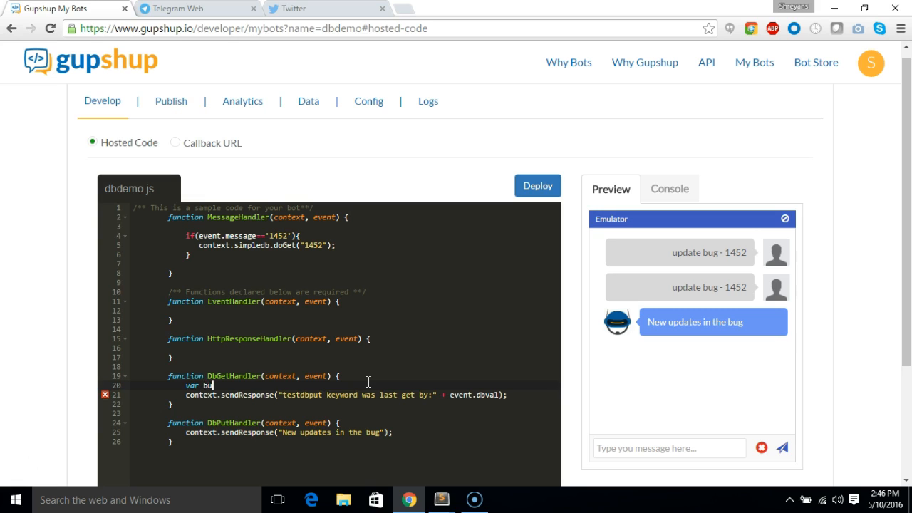
type("gObj =")
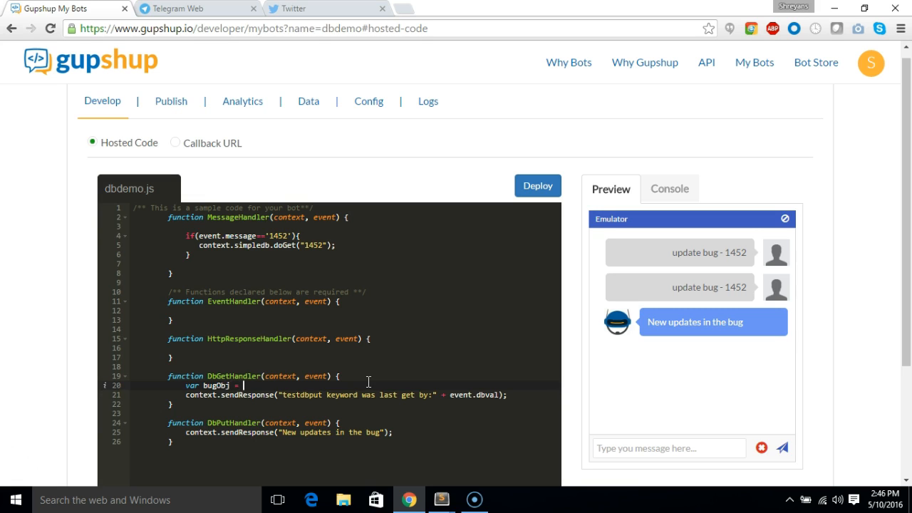
type("JSON.p")
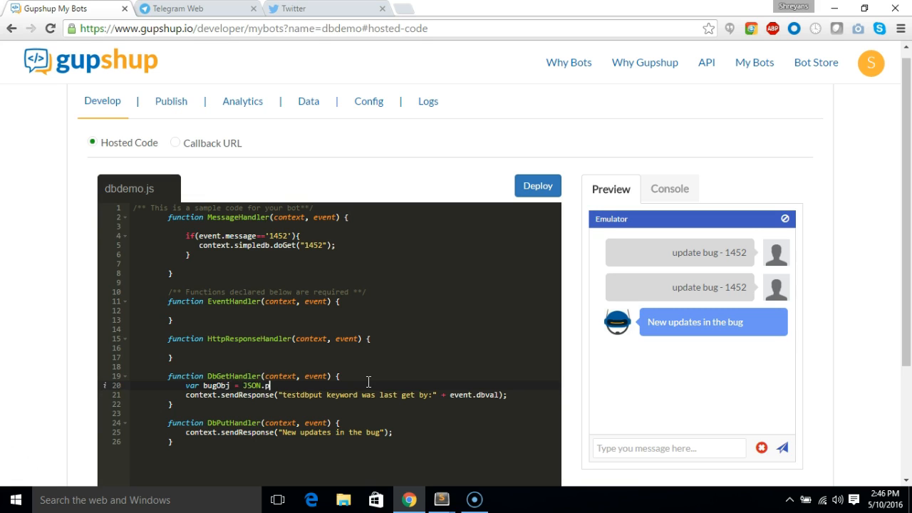
type("arse)")
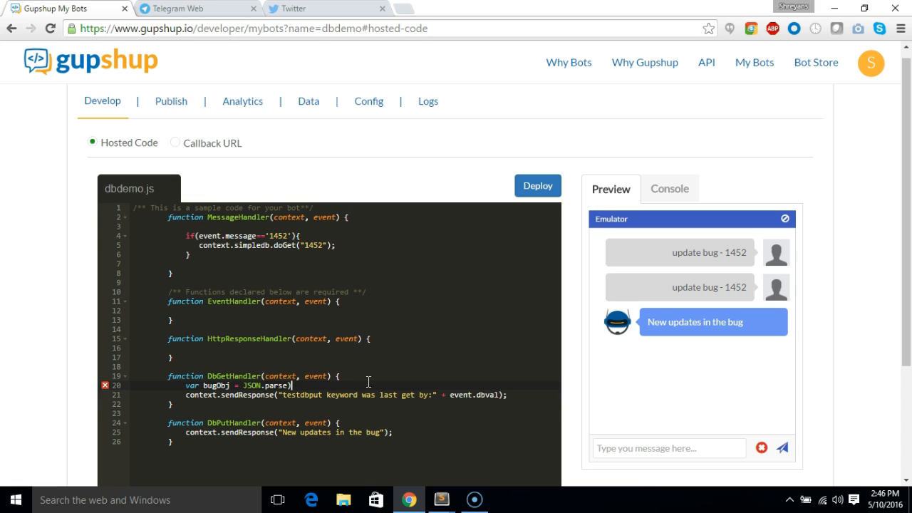
type("event.")
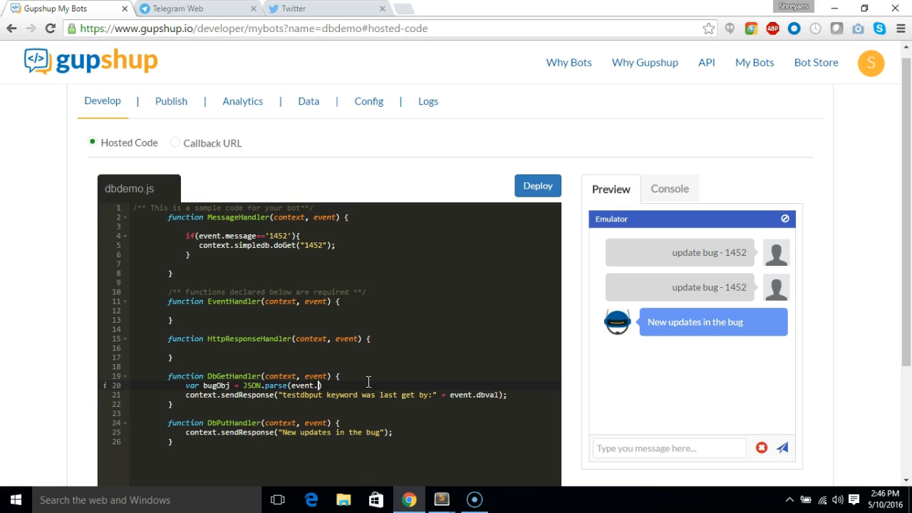
type("d")
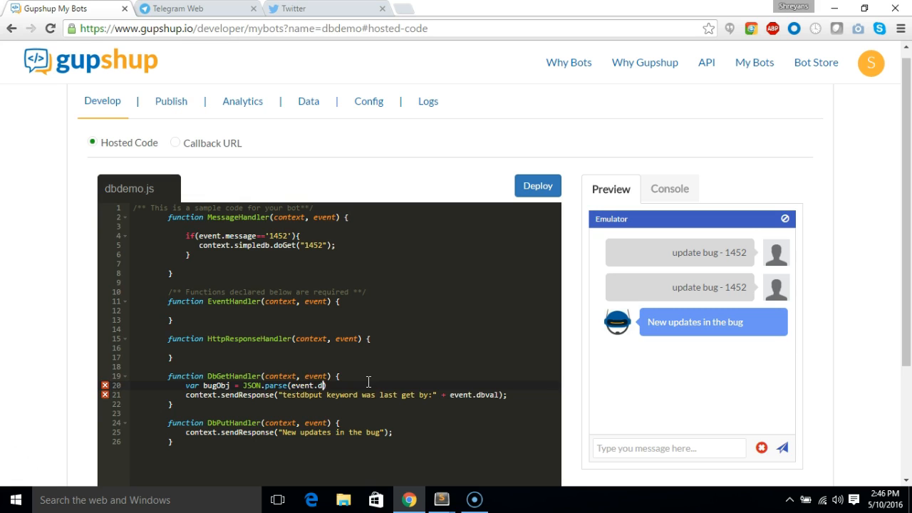
type("bval)")
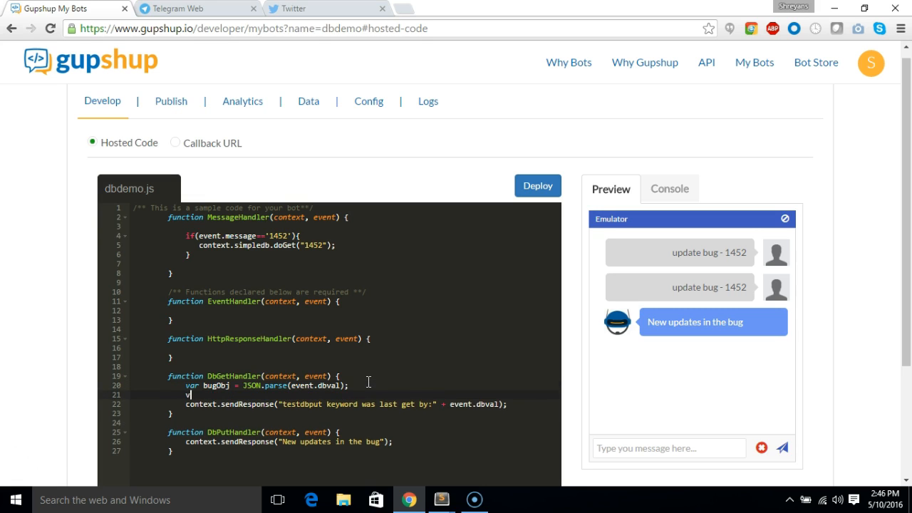
Step: Extract user, lastupdated, status and comment variables from bugObj
type("ar user")
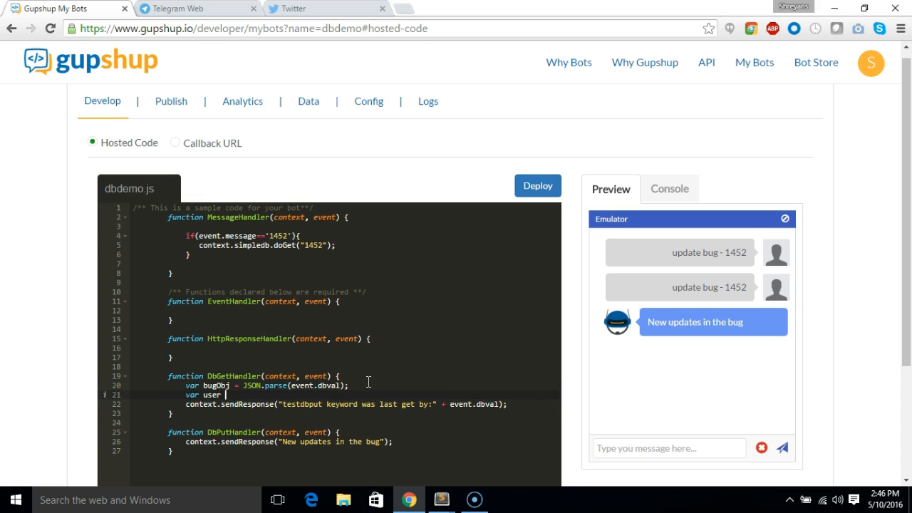
type("= bug")
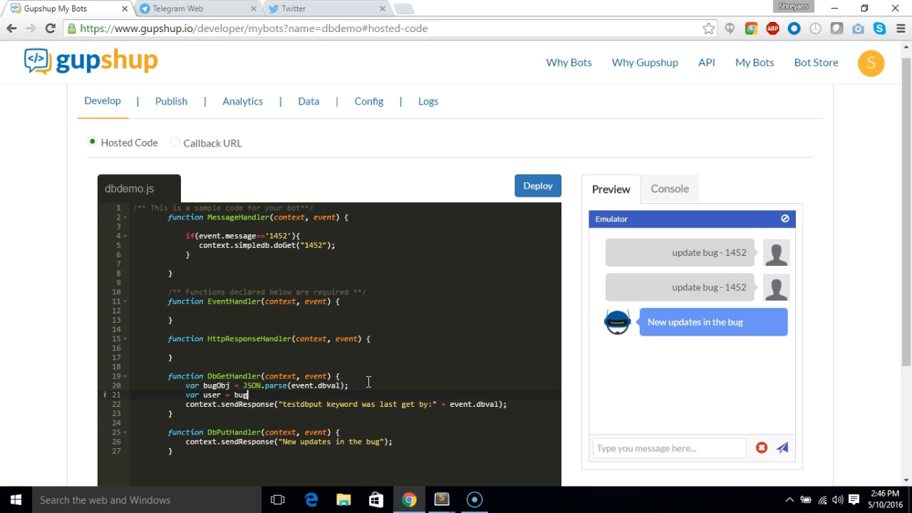
type("Obj.")
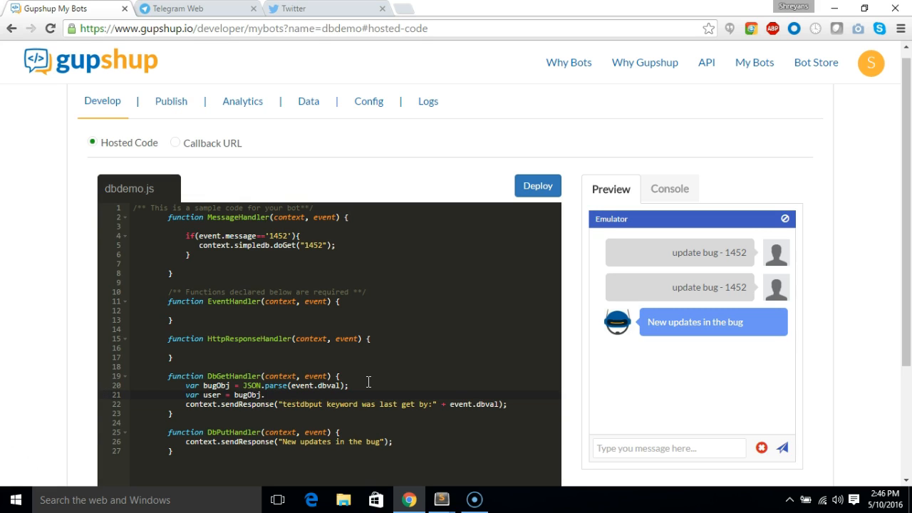
type("userName;")
type("var")
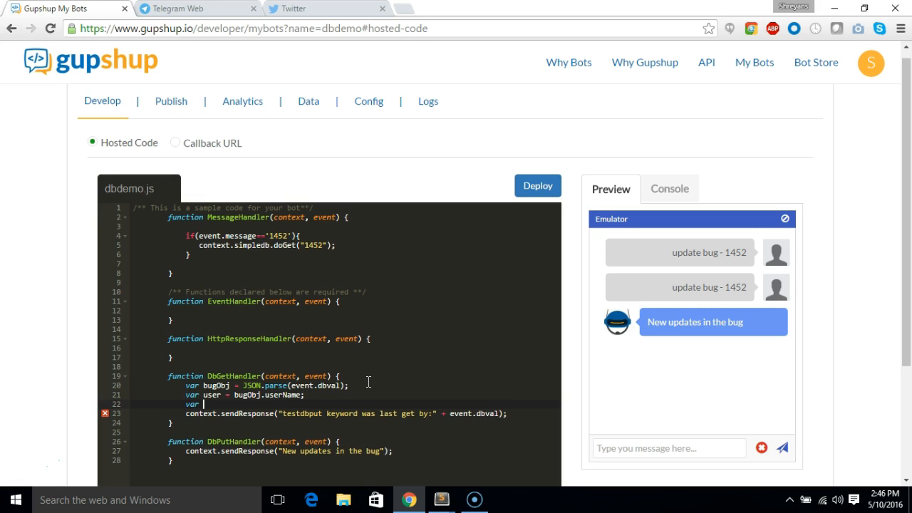
type("lastupdated")
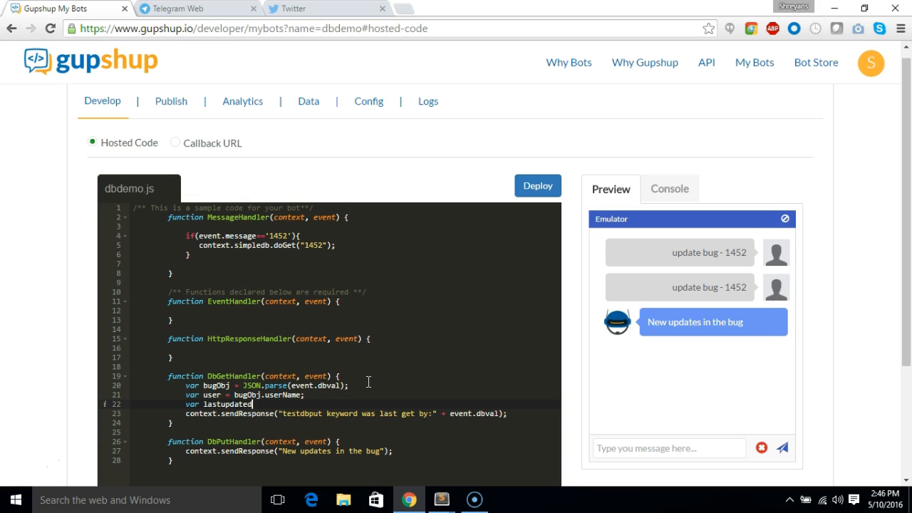
type("= bi")
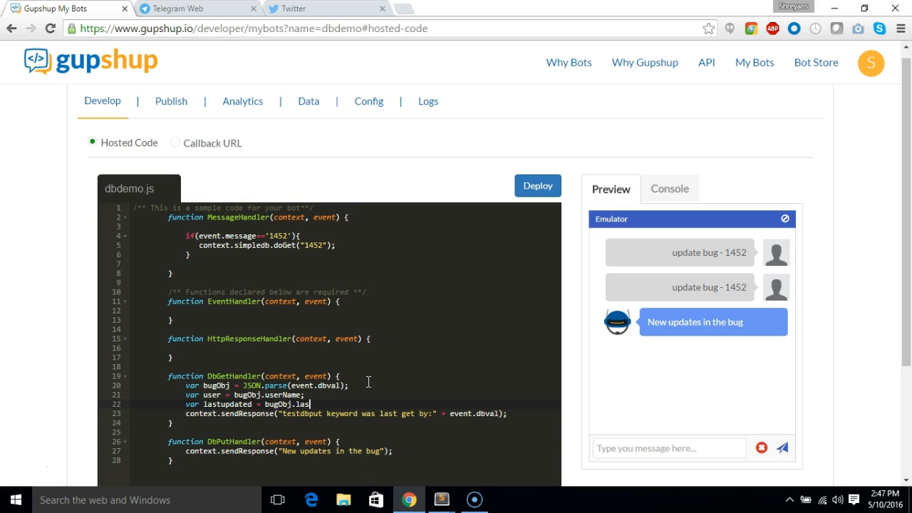
type("tUpdated;")
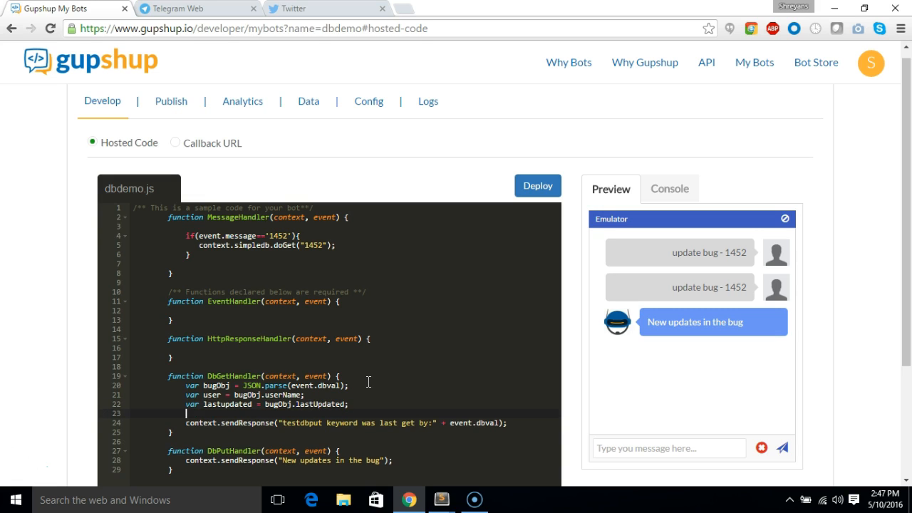
type("var s")
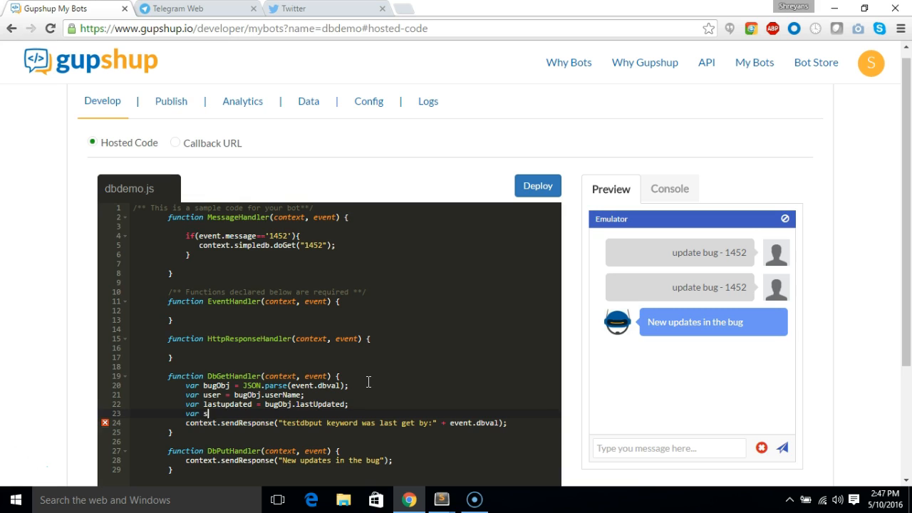
type("tatus =")
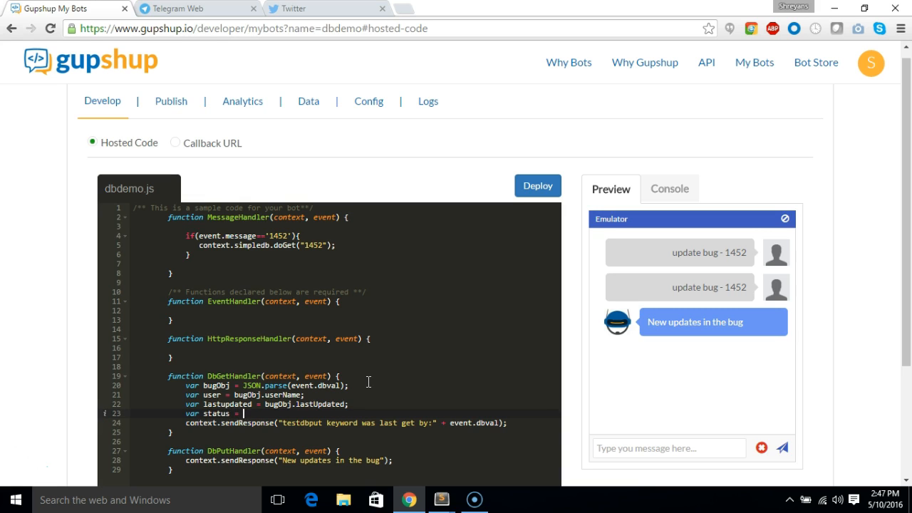
type("bugOb")
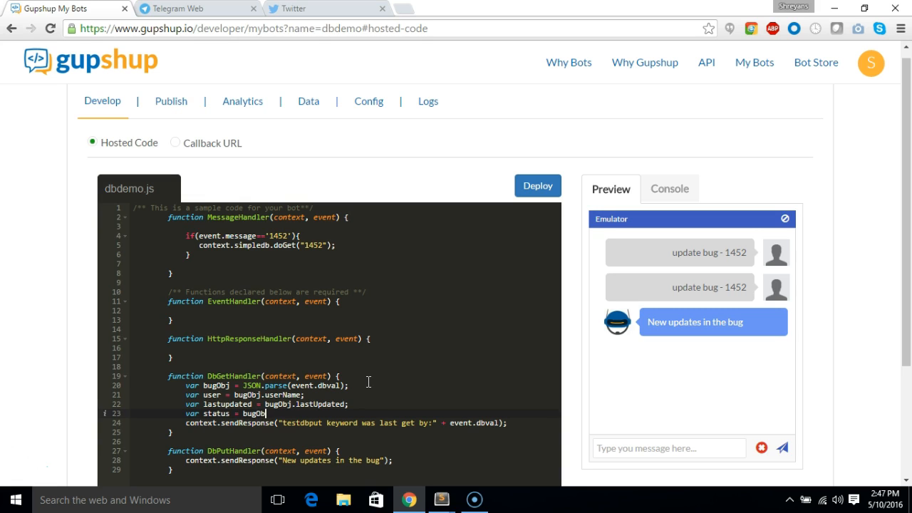
type("j.status;")
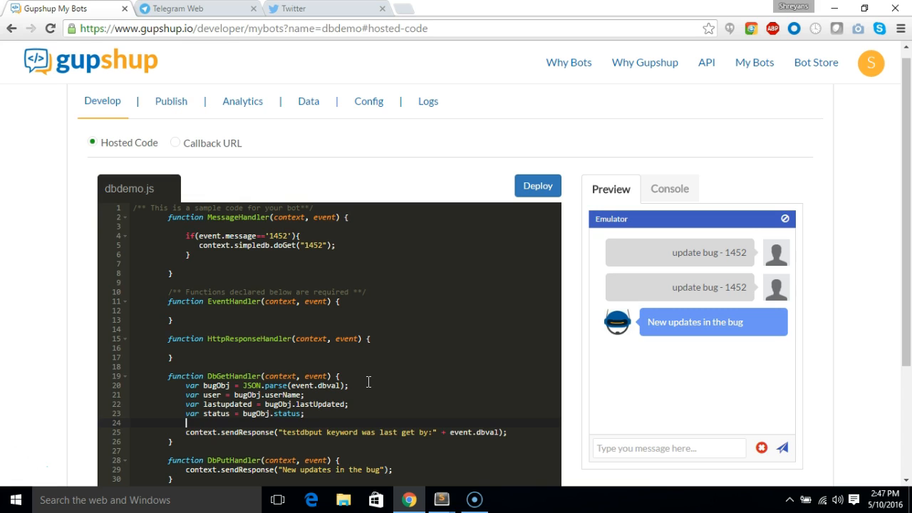
type("var comment =")
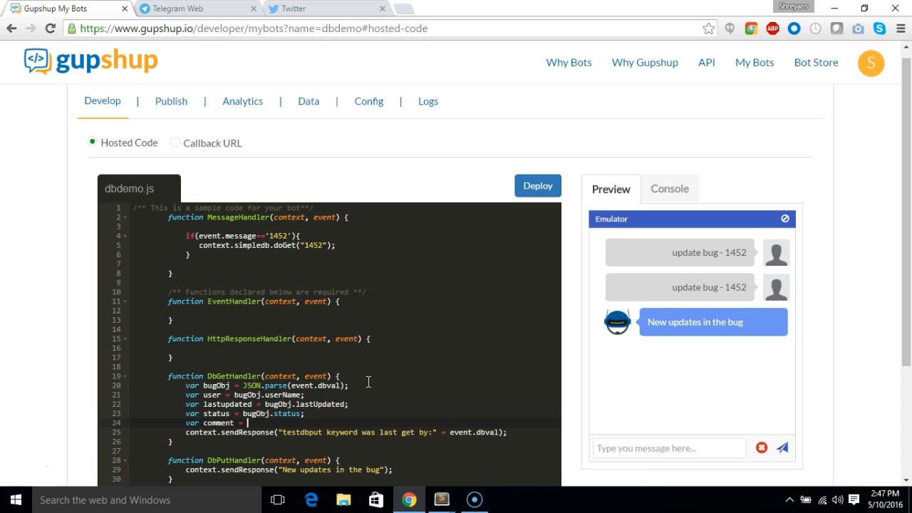
type("bug")
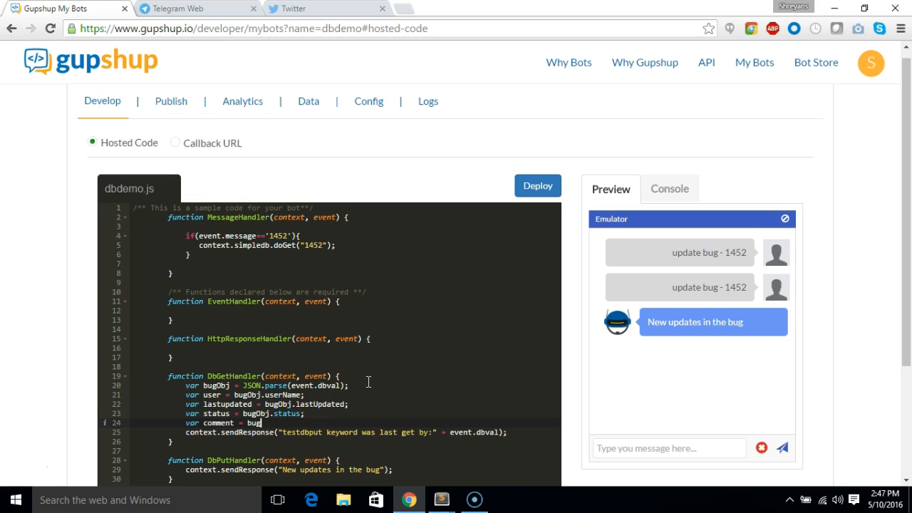
type("Obj.comment;")
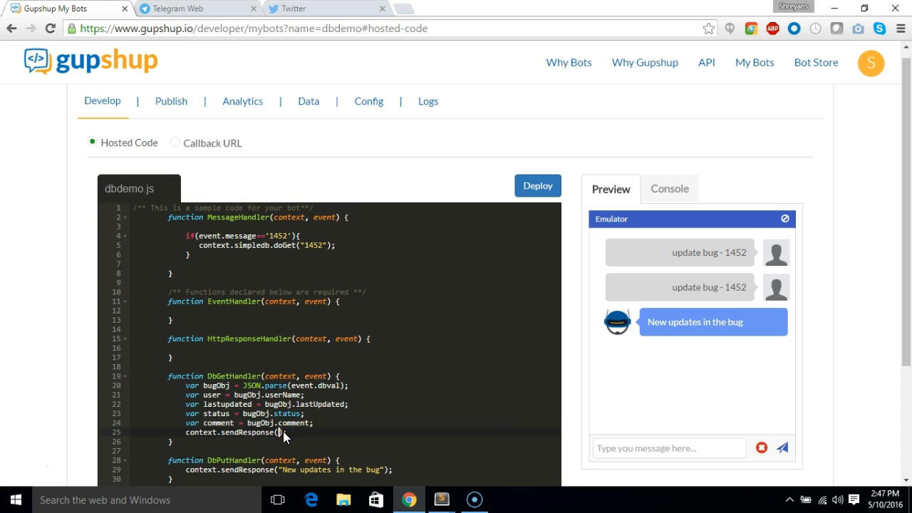
Step: Build the sendResponse sentence combining user, comment, lastupdated and status
type("user+\"")
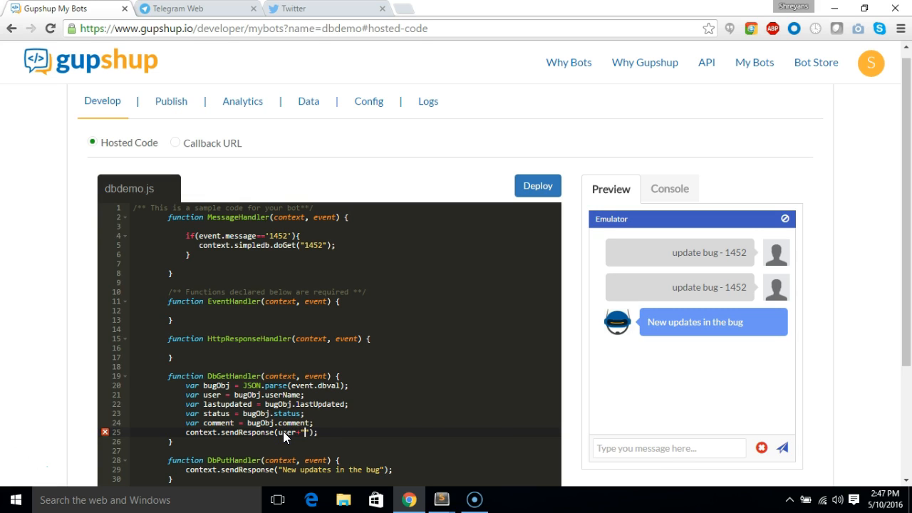
type("made this")
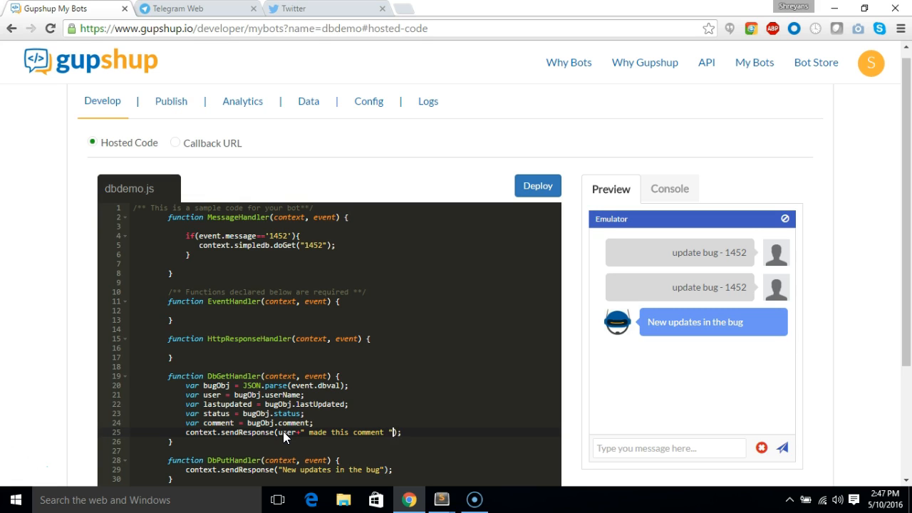
type("comment")
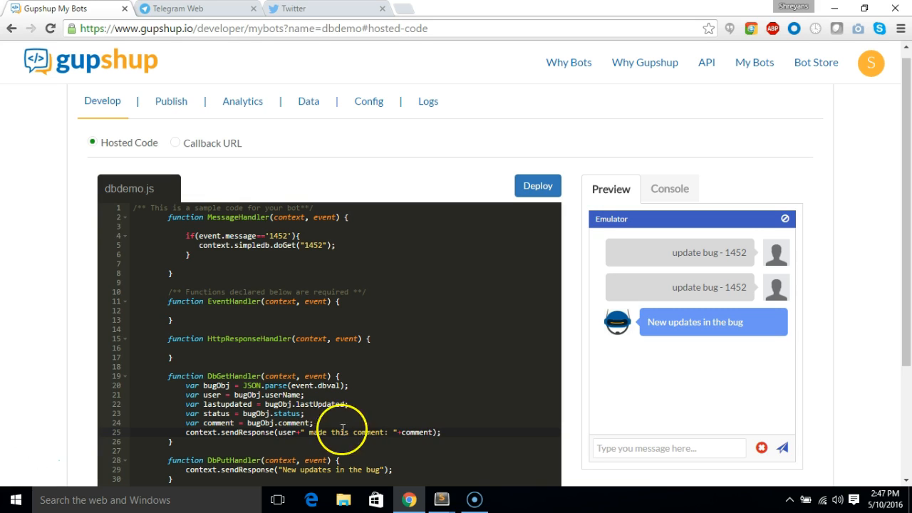
mouse_move(434, 429)
type("+\", on :\"+")
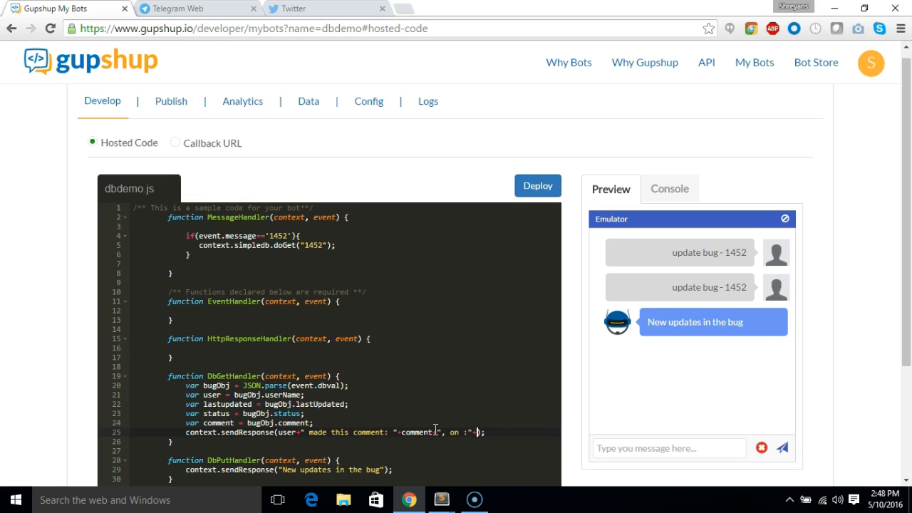
type("lastupdated+\" , current status:\"+status")
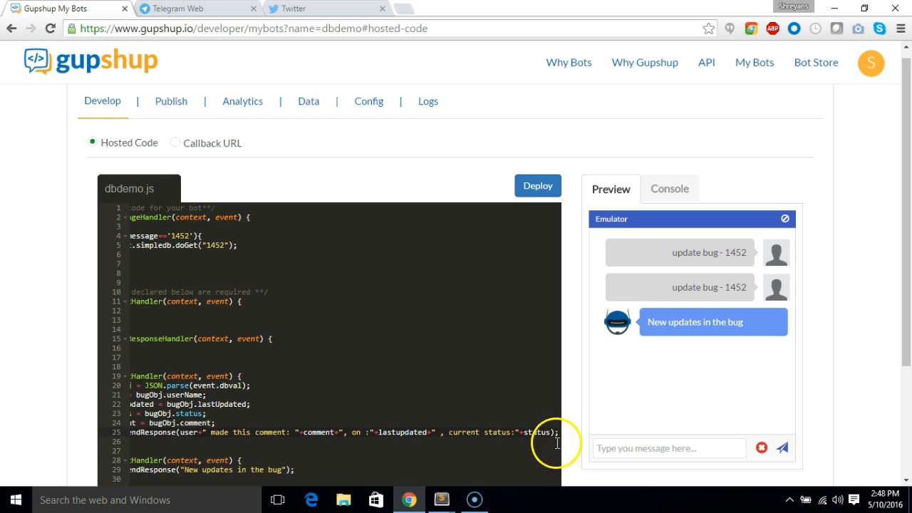
Step: Send 1452 in the emulator to get John's comment, date and QA pending status, then deploy staying on the page
type("1")
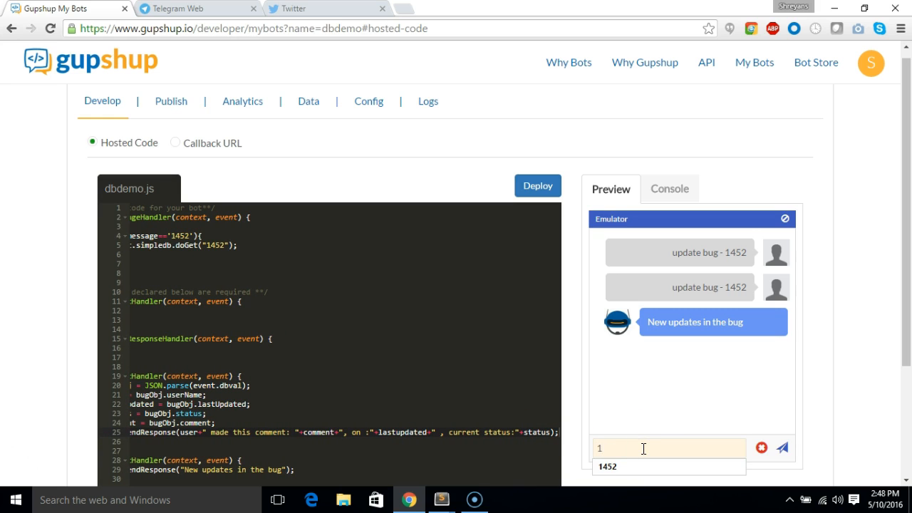
left_click(781, 447)
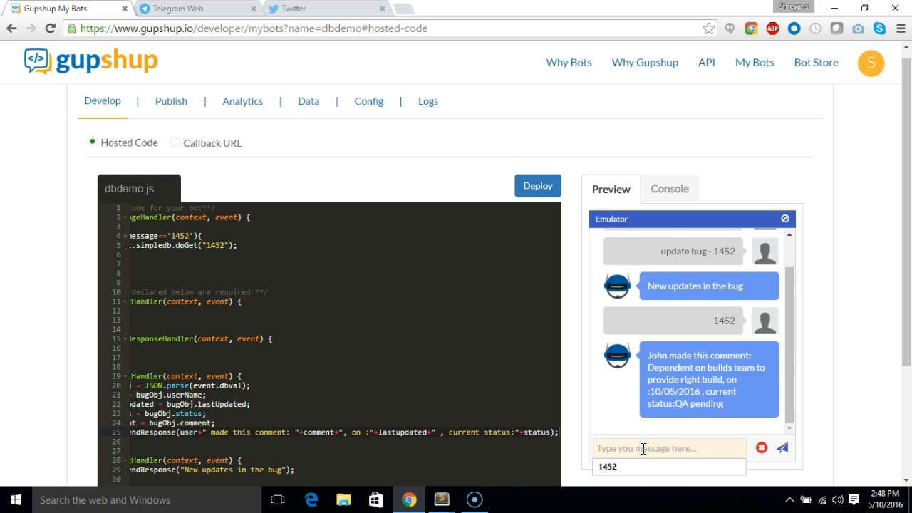
mouse_move(449, 311)
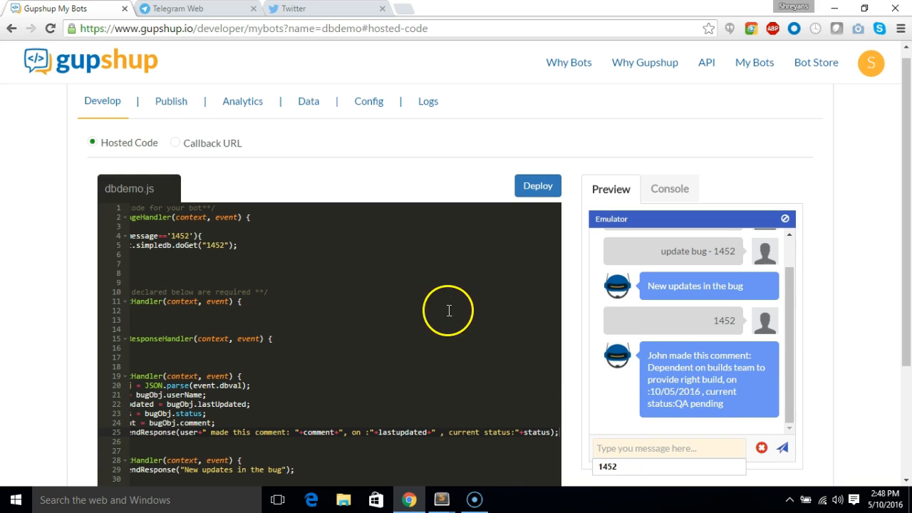
left_click(537, 185)
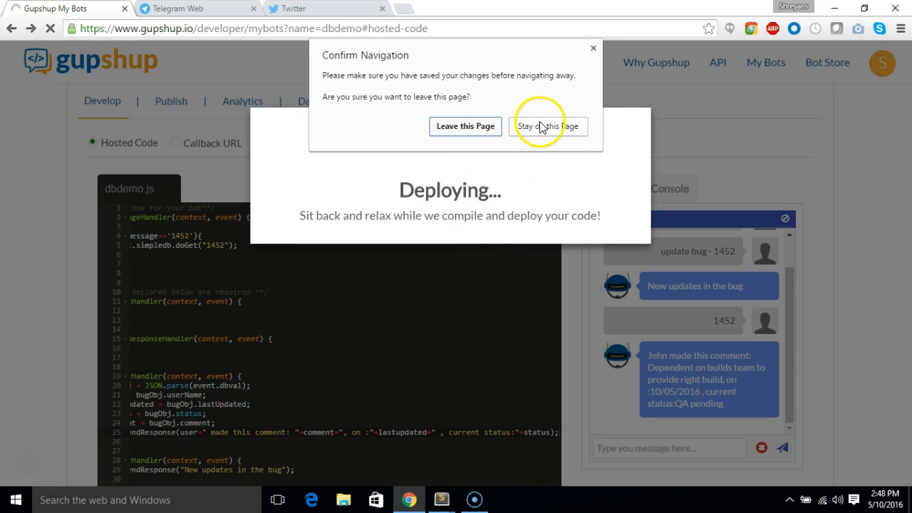
left_click(549, 125)
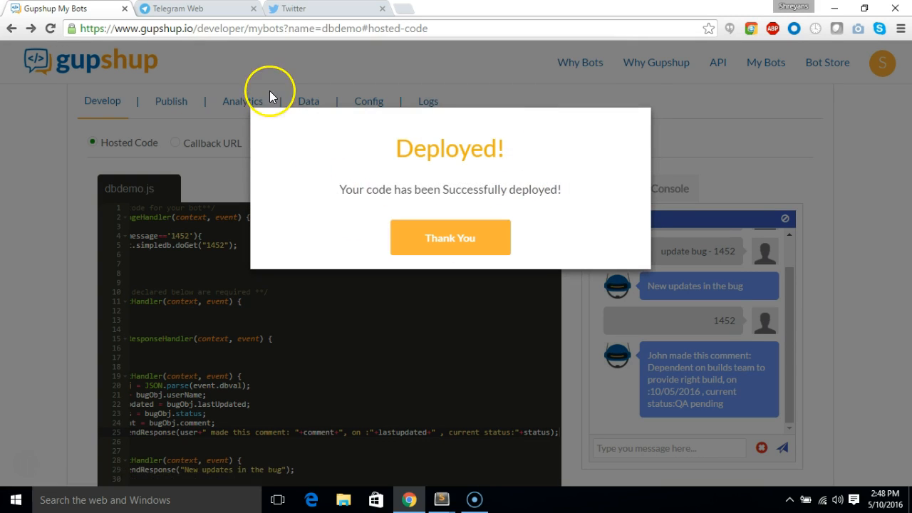
left_click(192, 9)
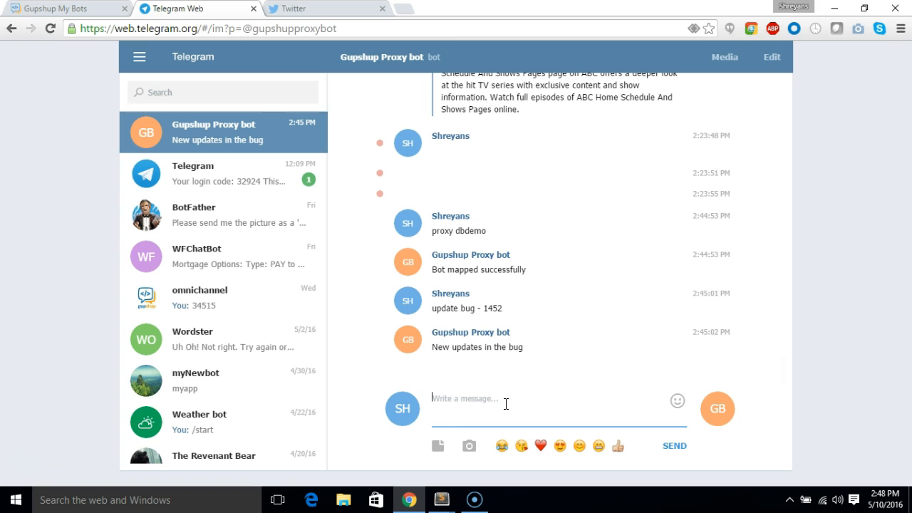
Step: Send 1452 to the proxy bot to receive the bug summary with comment, date and QA pending status
type("1")
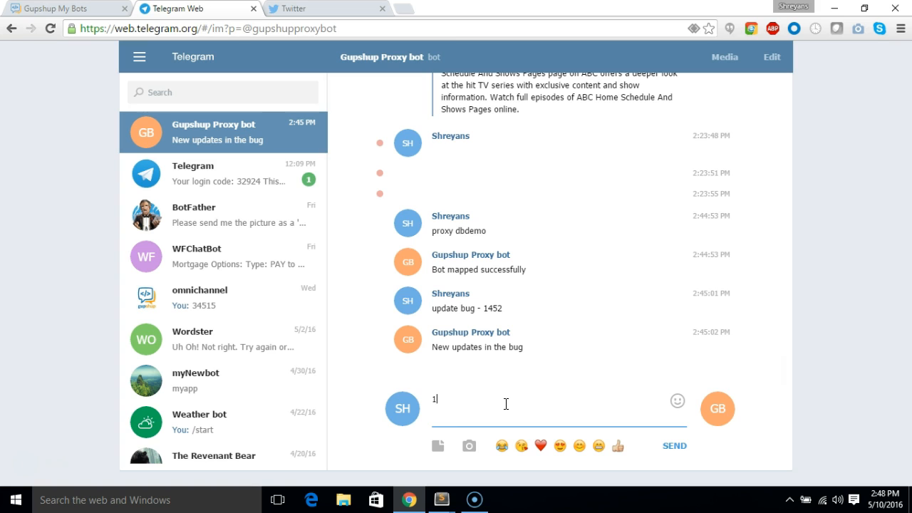
type("452")
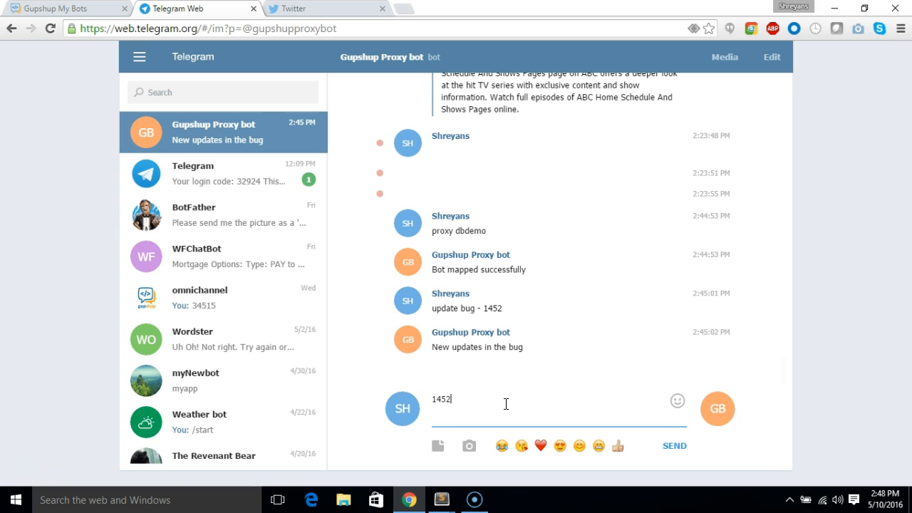
left_click(673, 445)
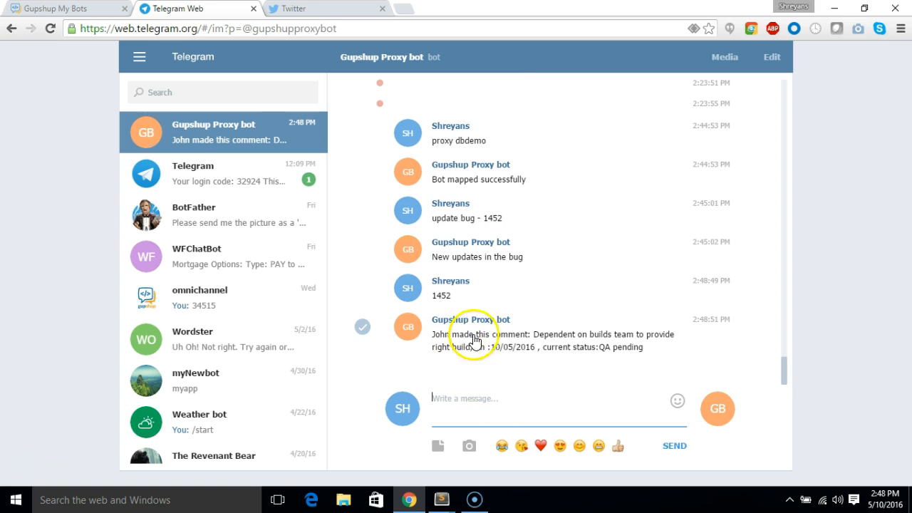
mouse_move(453, 349)
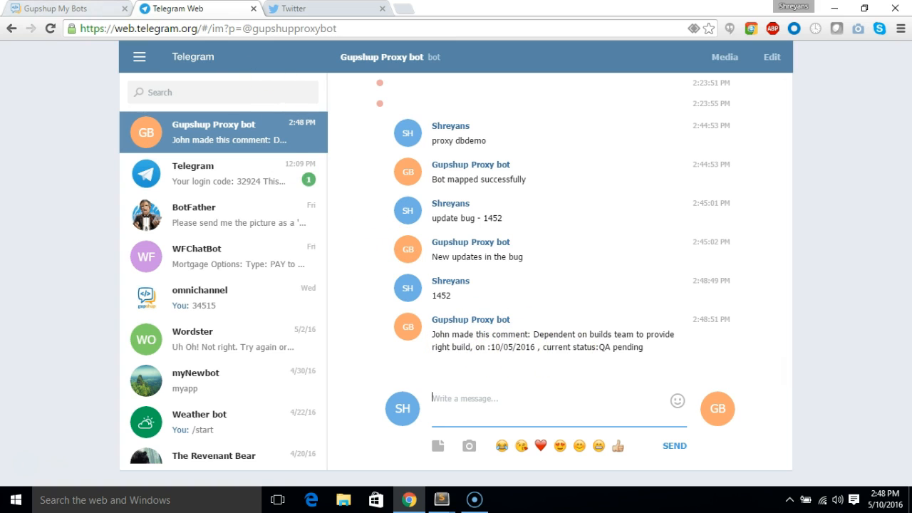
Step: Return to the Gupshup bot page showing the dbdemo.js code and the emulator's 1452 reply
left_click(64, 8)
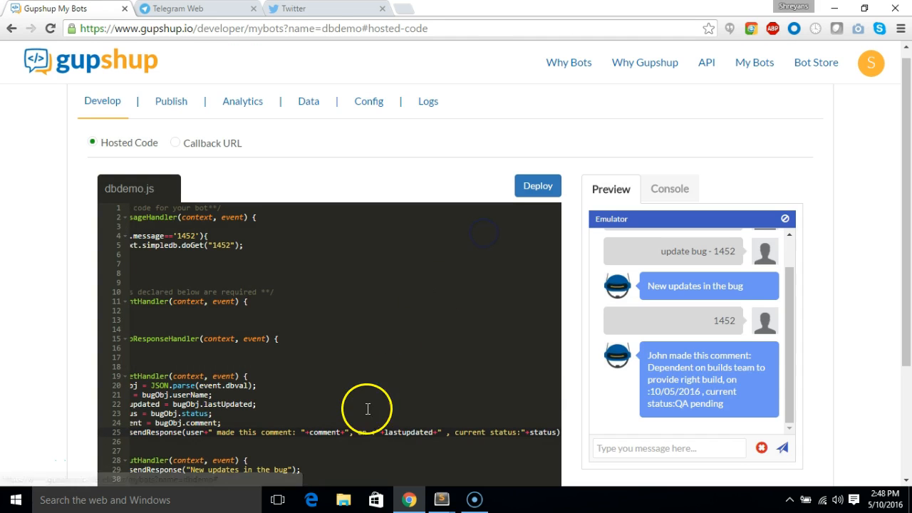
scroll("down", 3)
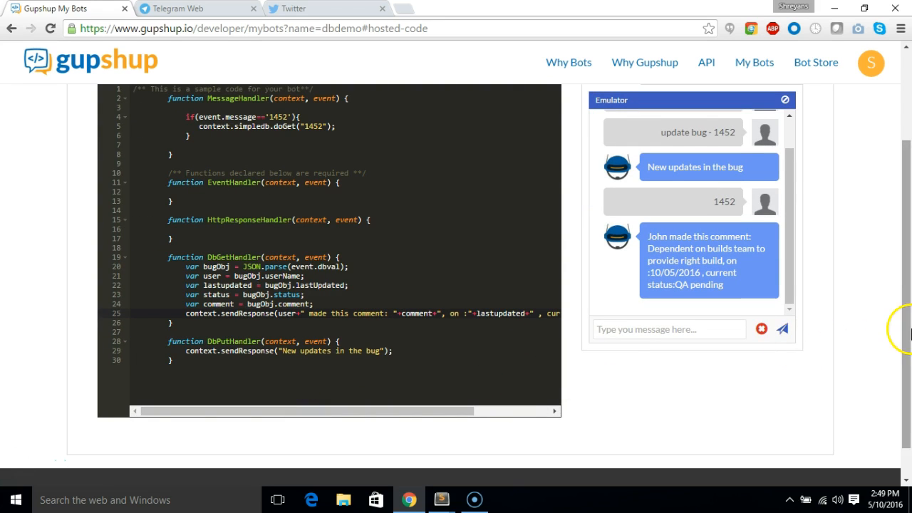
scroll("up", 3)
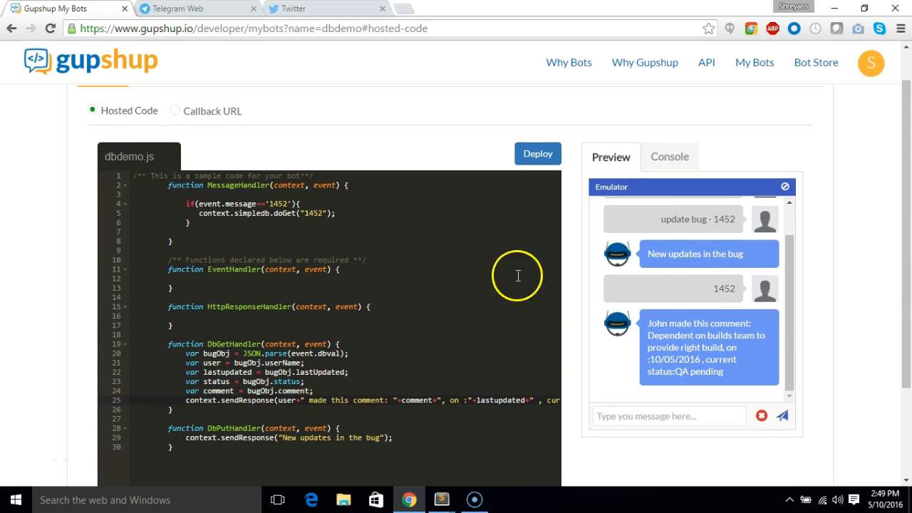
mouse_move(123, 308)
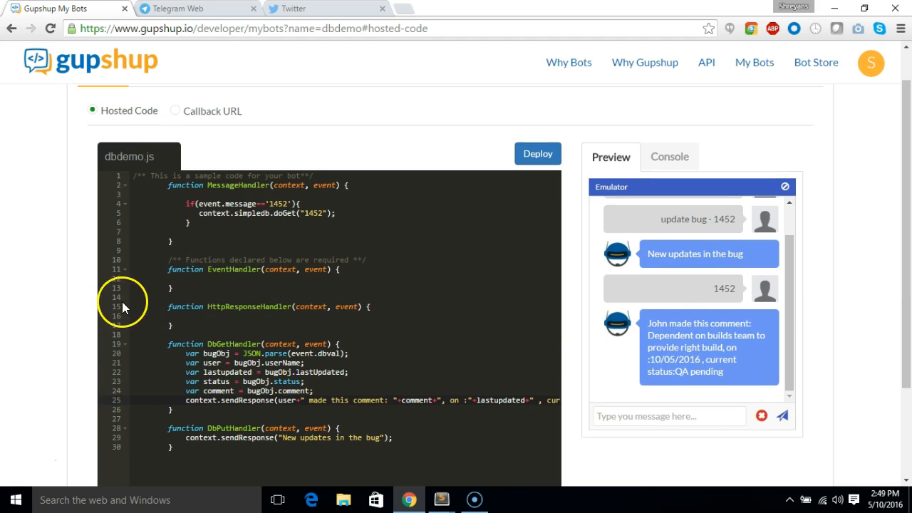